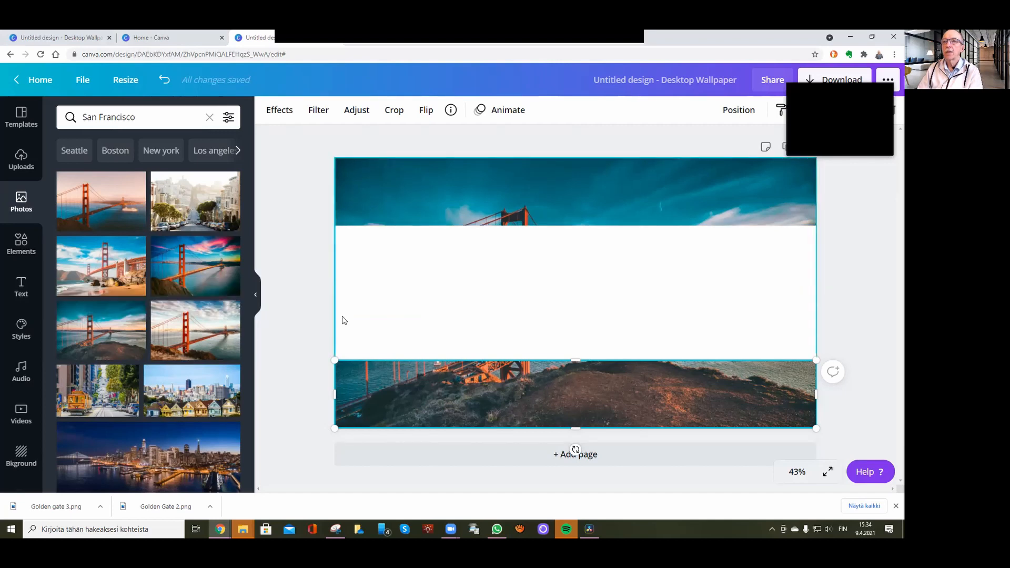
{"action": "mouse_move", "coordinate": [614, 336]}
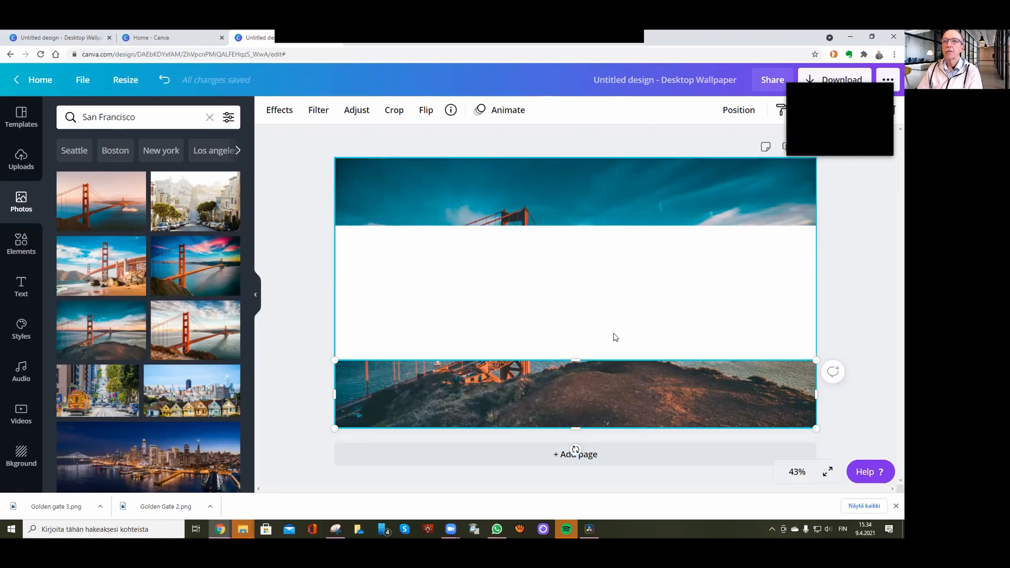
- Select the bottom bridge band in the current Canva design
{"action": "left_click", "coordinate": [309, 259]}
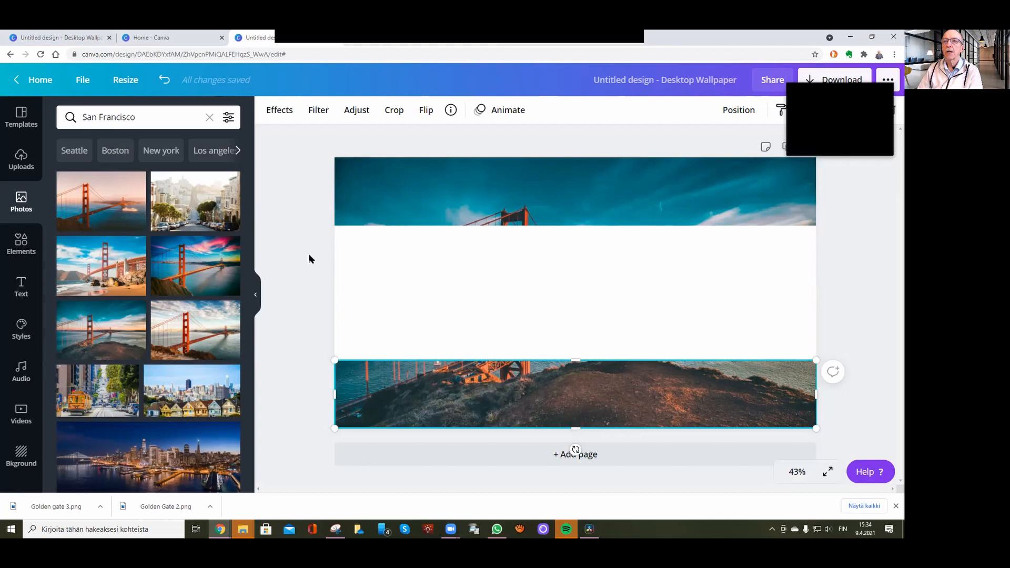
{"action": "mouse_move", "coordinate": [309, 302]}
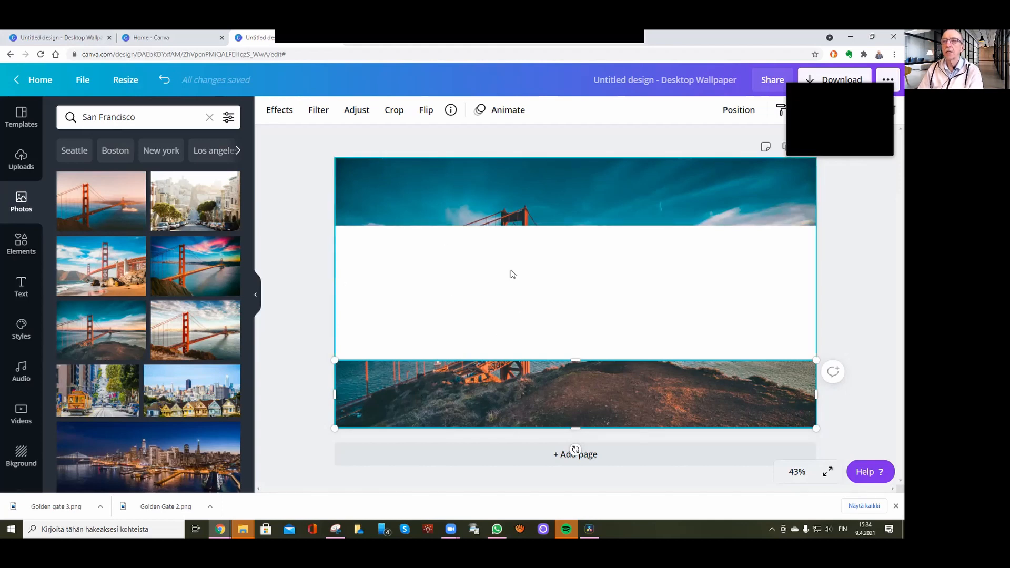
{"action": "left_click", "coordinate": [298, 320]}
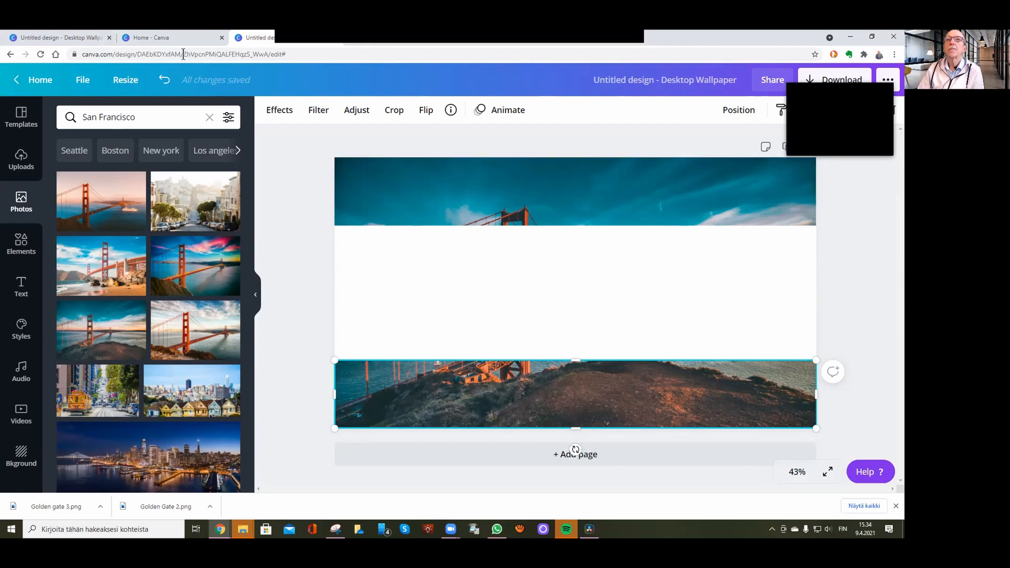
- From the Canva home page, create a new Desktop Wallpaper design and show the photo library
{"action": "left_click", "coordinate": [155, 38]}
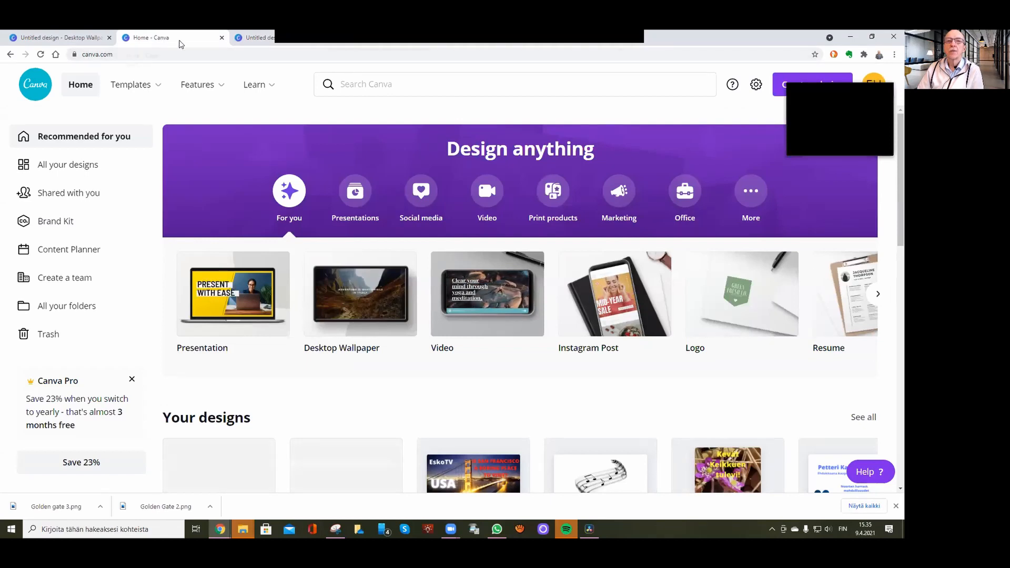
{"action": "mouse_move", "coordinate": [173, 38]}
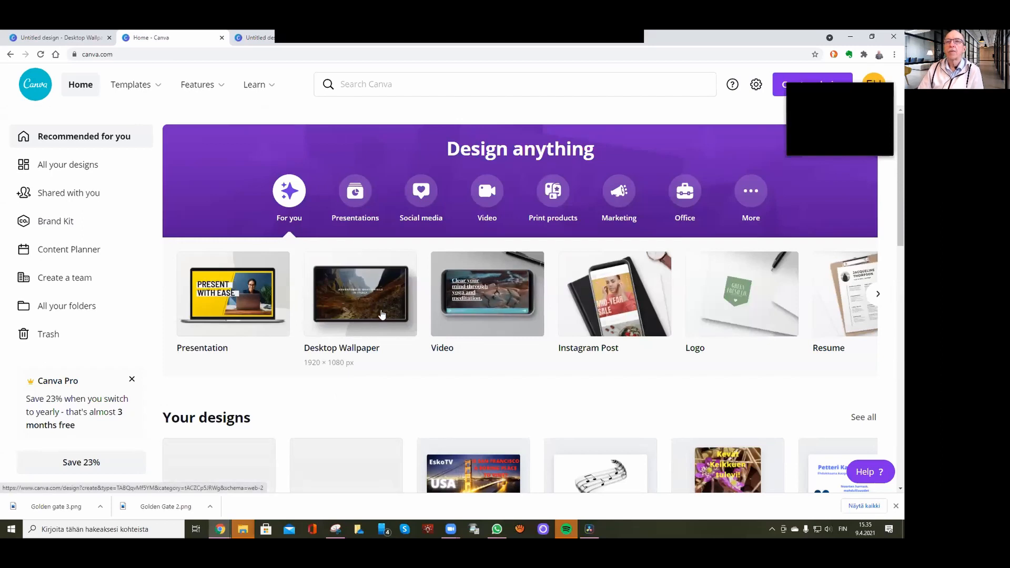
{"action": "left_click", "coordinate": [360, 293]}
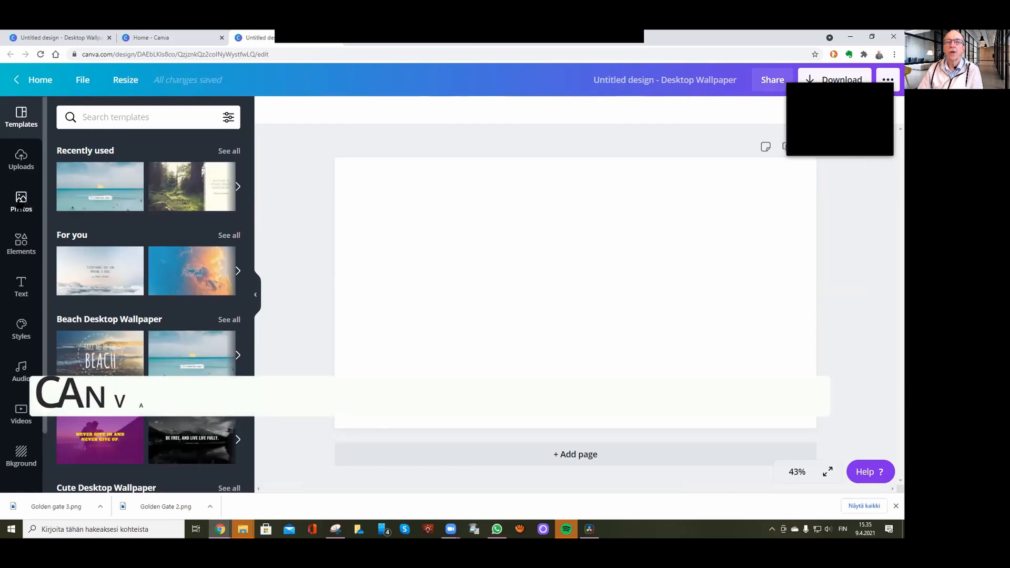
{"action": "left_click", "coordinate": [21, 203]}
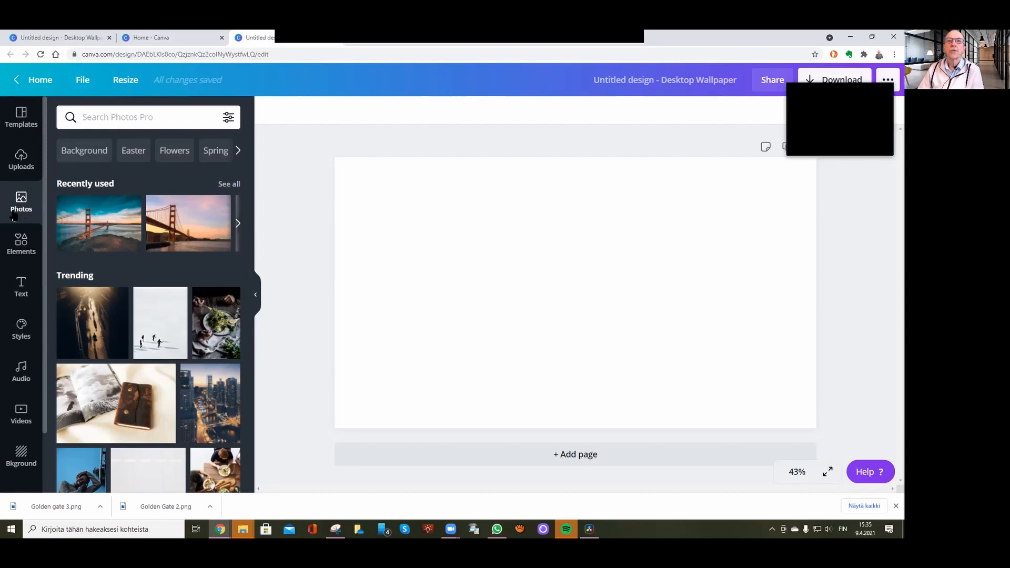
- Repeat the recent San Francisco photo search and add a Golden Gate photo to the blank page
{"action": "left_click", "coordinate": [142, 117]}
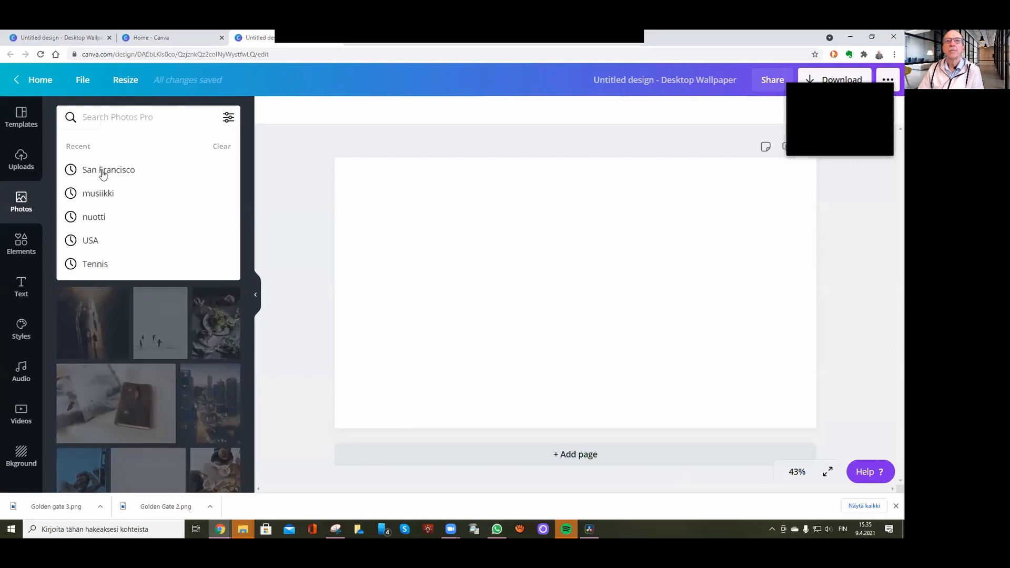
{"action": "mouse_move", "coordinate": [108, 169]}
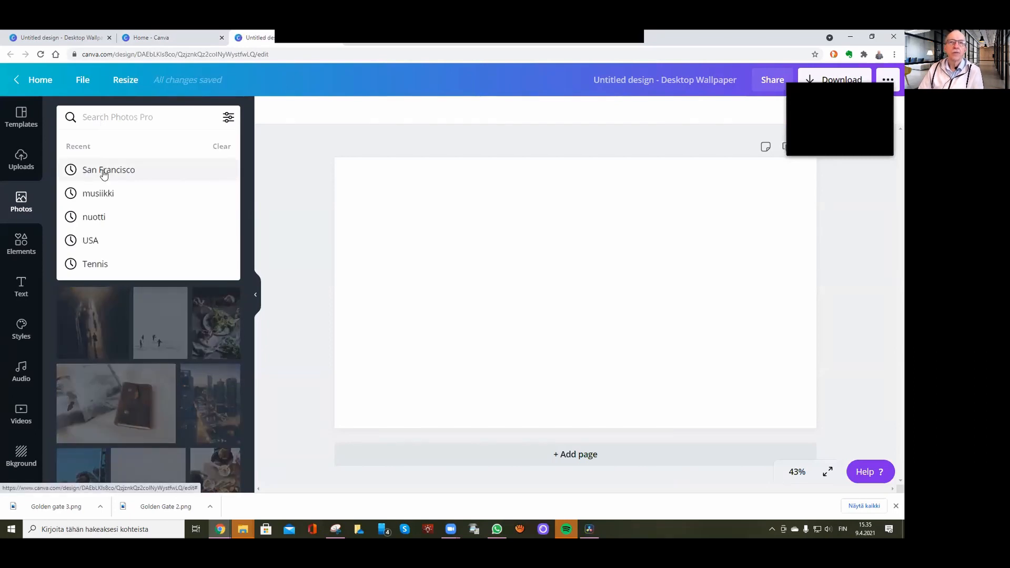
{"action": "left_click", "coordinate": [108, 169]}
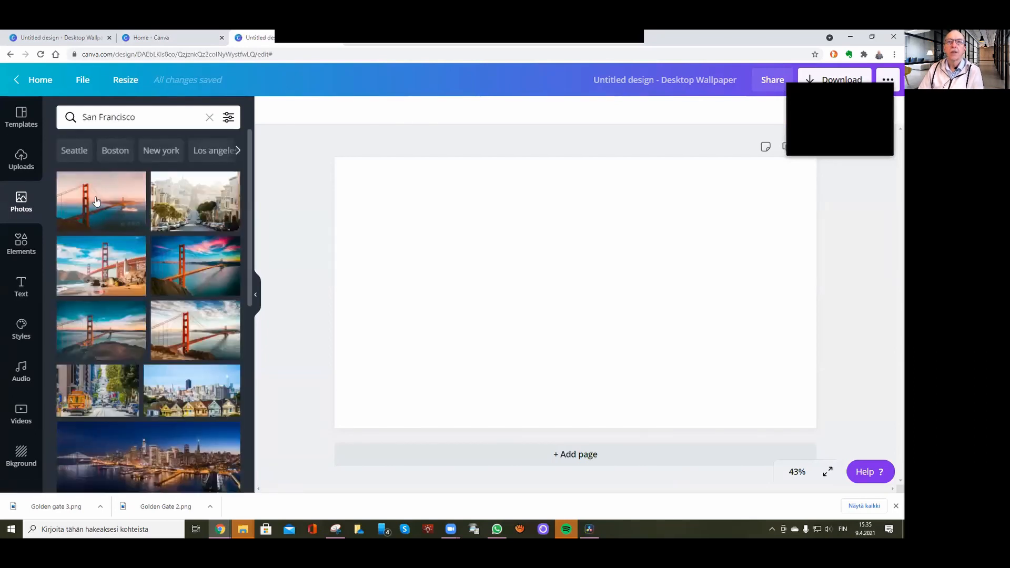
{"action": "mouse_move", "coordinate": [195, 264]}
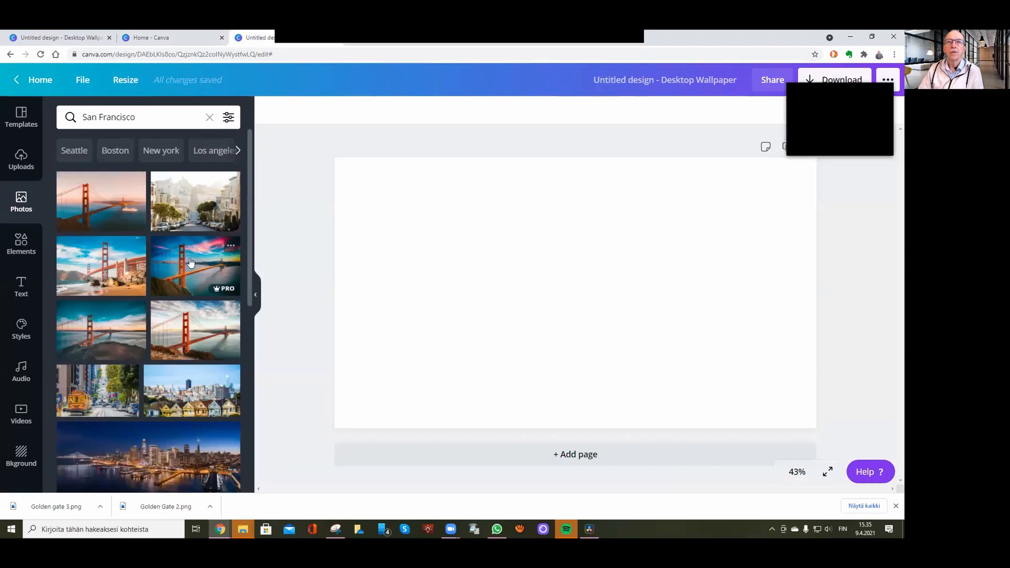
{"action": "mouse_move", "coordinate": [87, 267]}
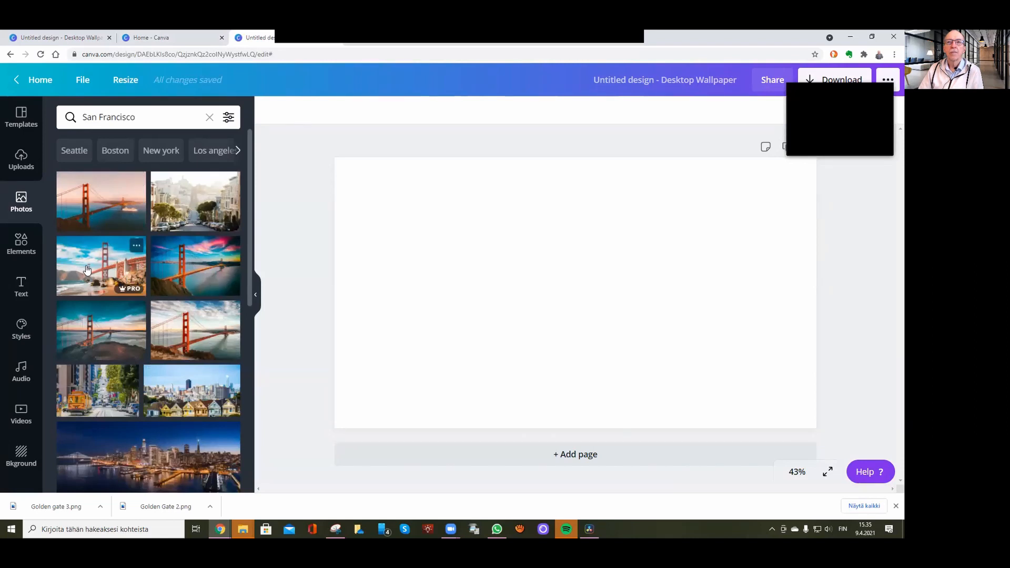
{"action": "mouse_move", "coordinate": [81, 345]}
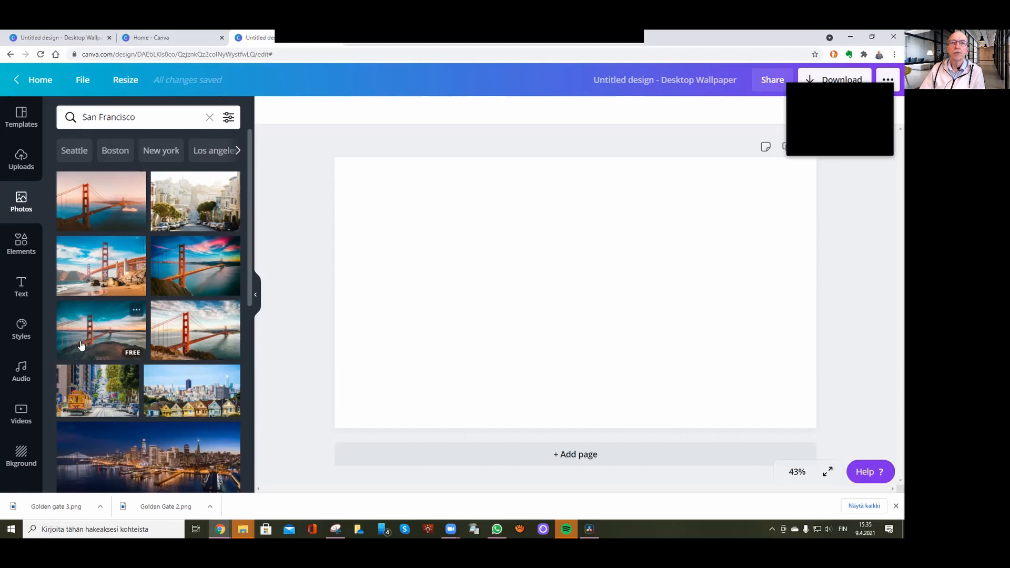
{"action": "mouse_move", "coordinate": [90, 331]}
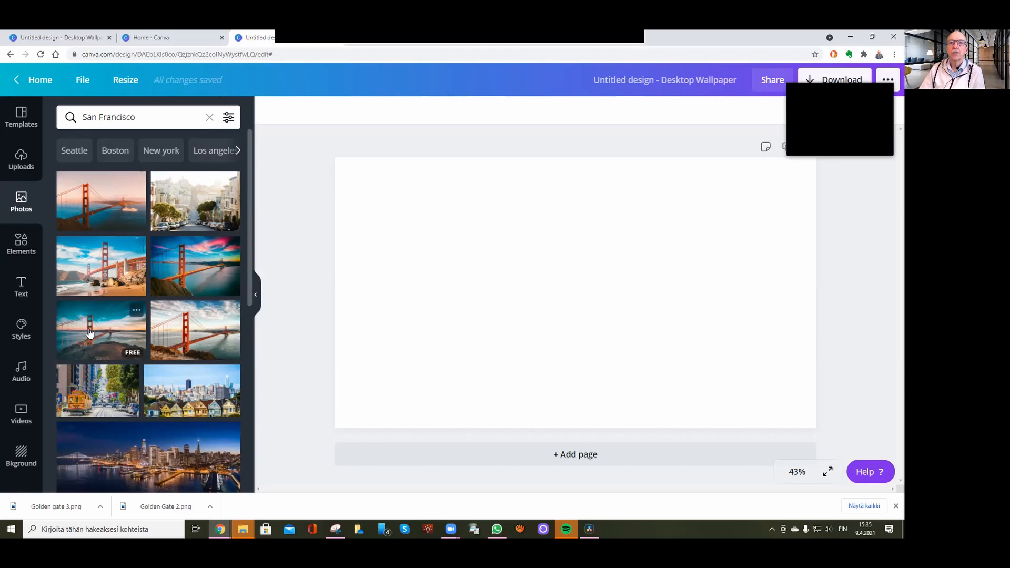
{"action": "left_click", "coordinate": [101, 329]}
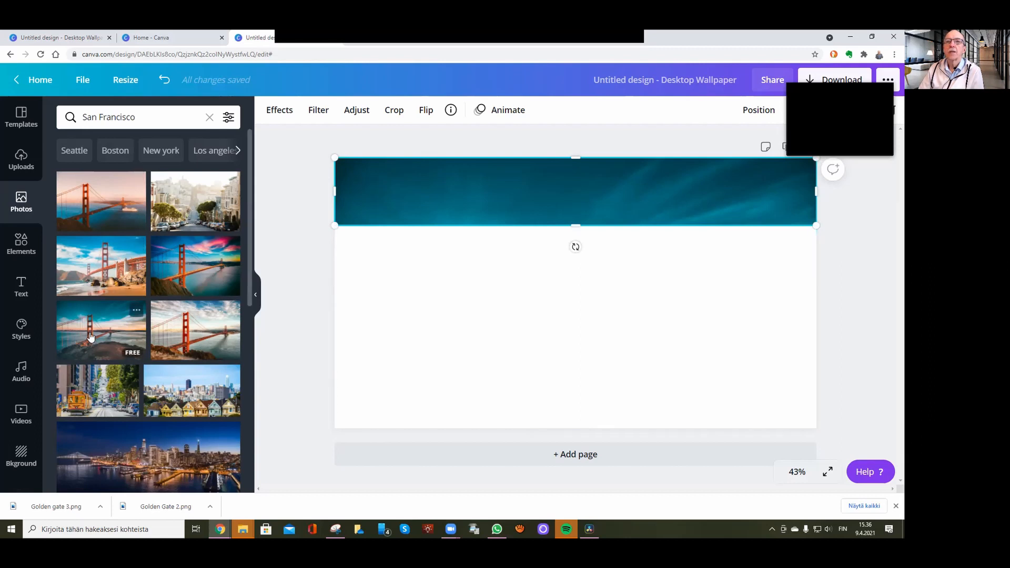
- Add a second Golden Gate photo as a thin bottom band beneath the sky strip
{"action": "left_click", "coordinate": [100, 330]}
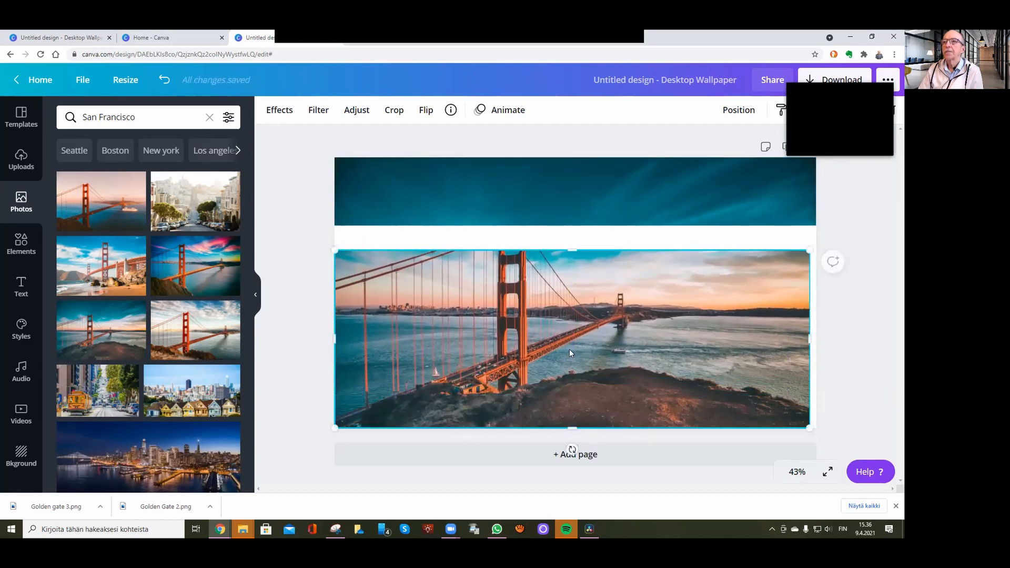
{"action": "mouse_move", "coordinate": [567, 259]}
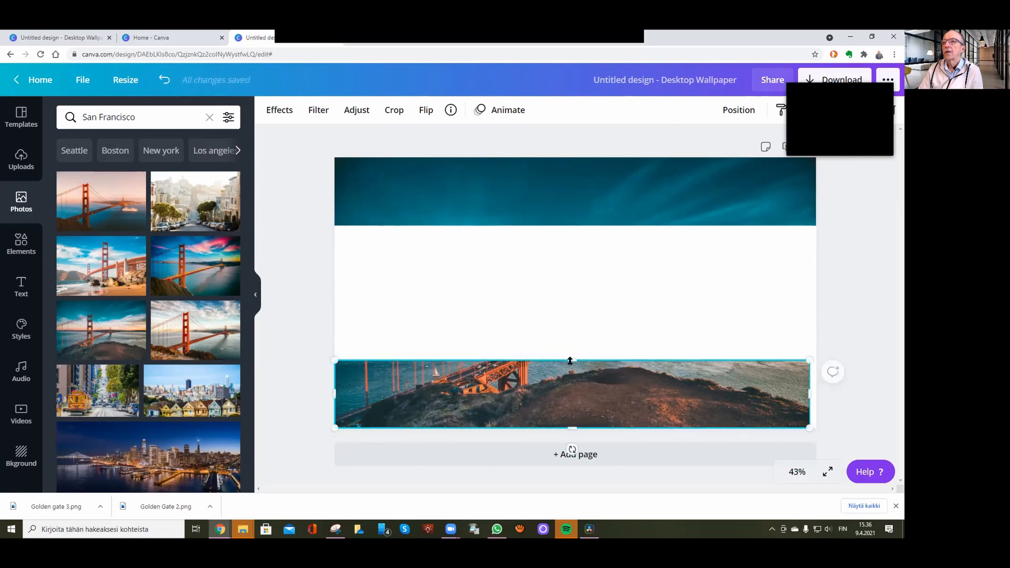
{"action": "left_click", "coordinate": [592, 306]}
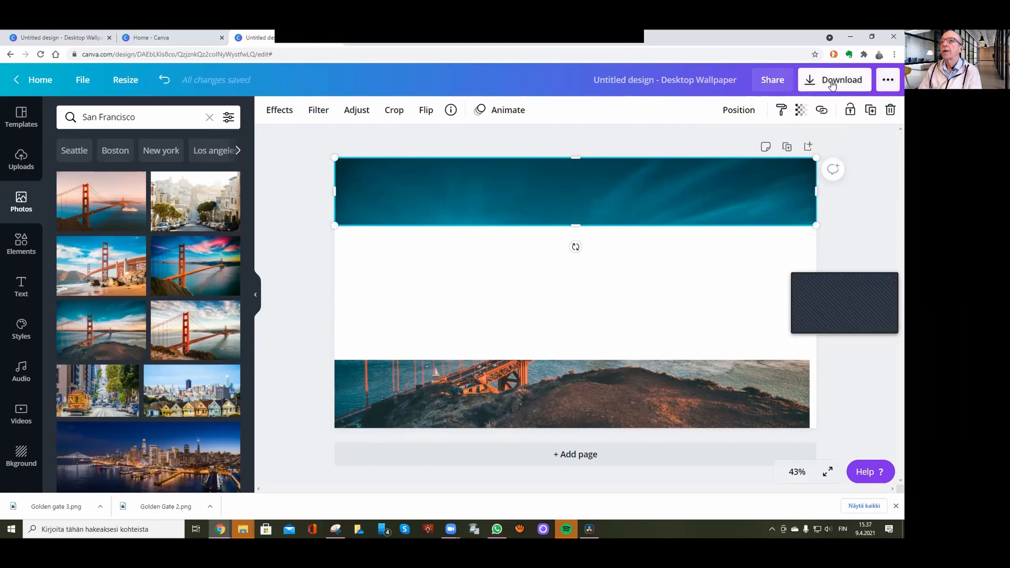
- Download the design as a PNG with a transparent background
{"action": "left_click", "coordinate": [833, 78]}
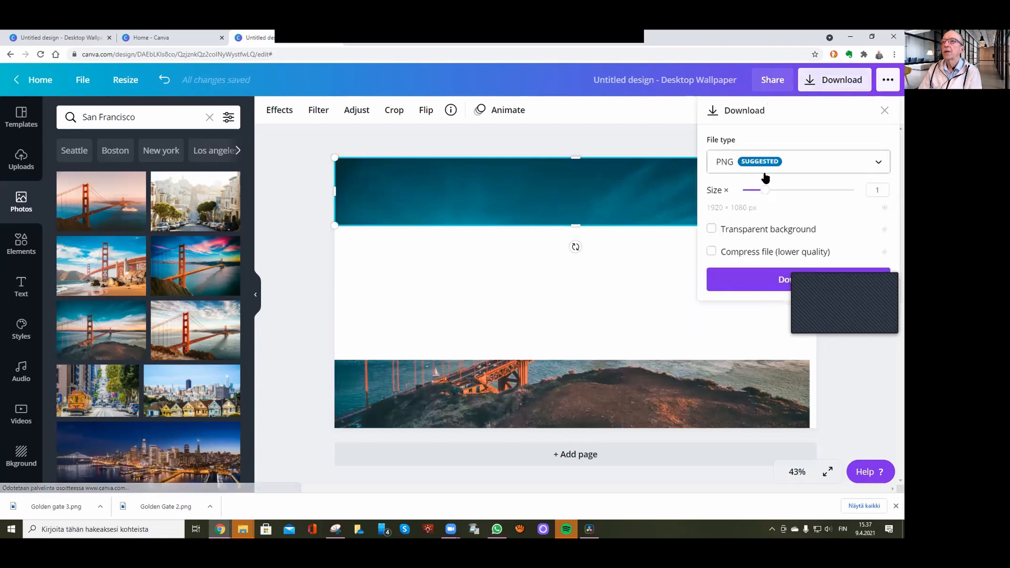
{"action": "mouse_move", "coordinate": [705, 223]}
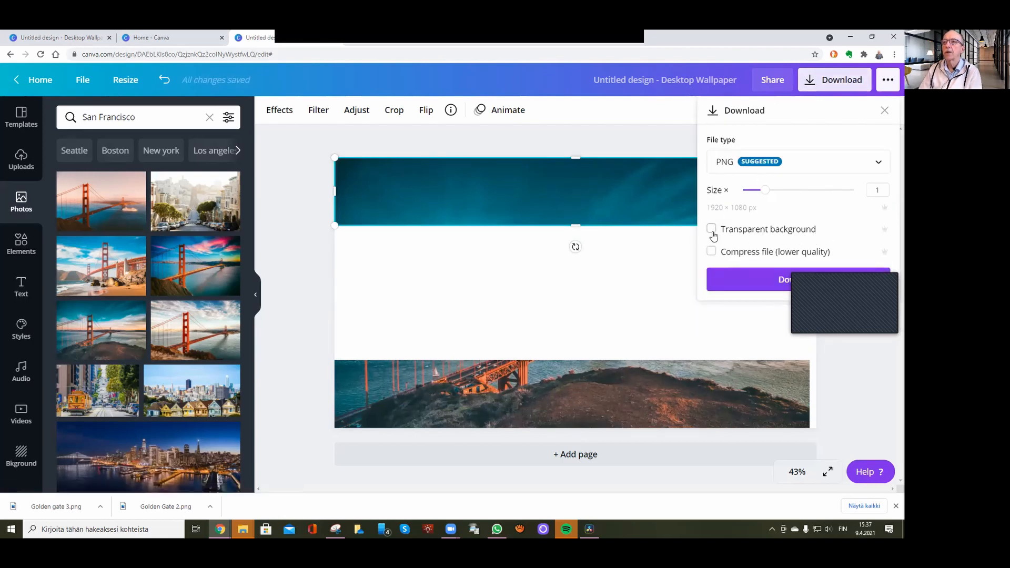
{"action": "left_click", "coordinate": [711, 228]}
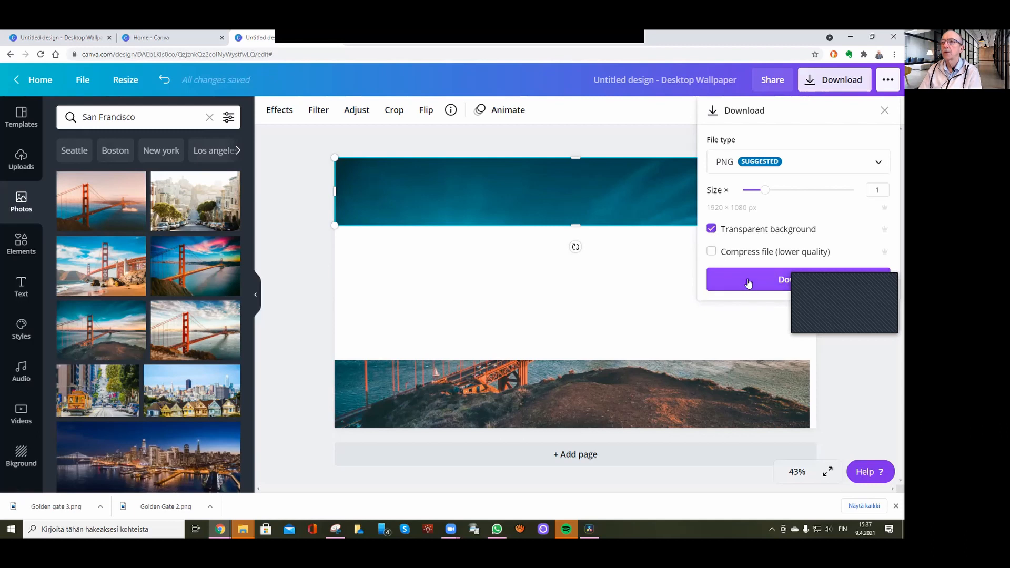
{"action": "left_click", "coordinate": [748, 279]}
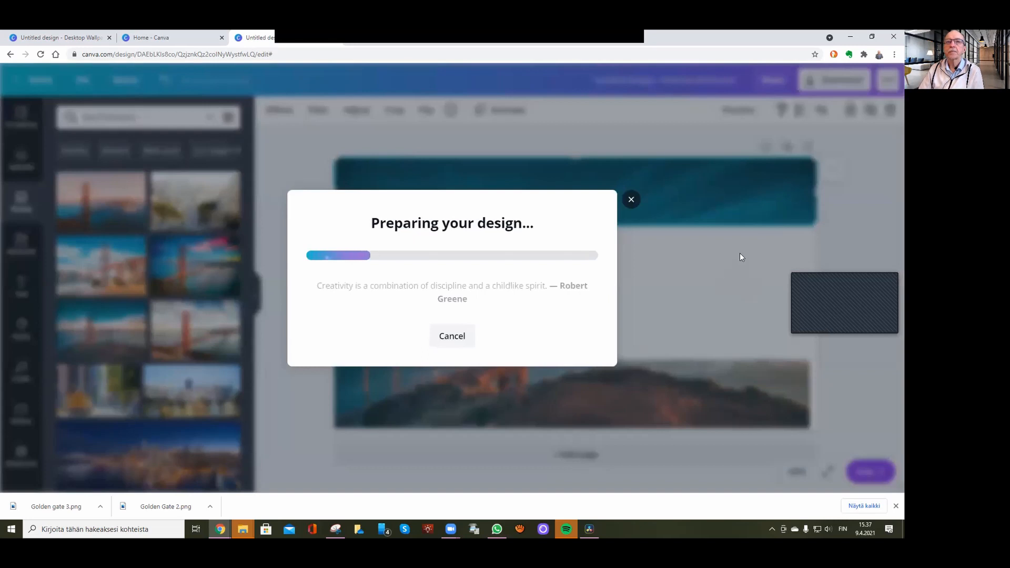
{"action": "mouse_move", "coordinate": [731, 233]}
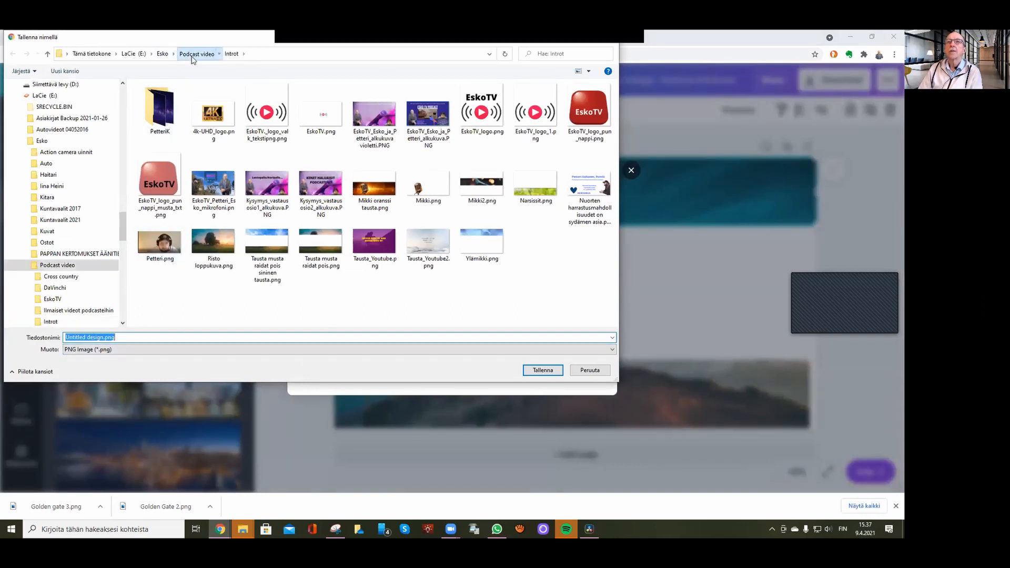
- Save the PNG as Golden Gate 4.png into the Podcast video > DaVinchi folder
{"action": "left_click", "coordinate": [197, 54]}
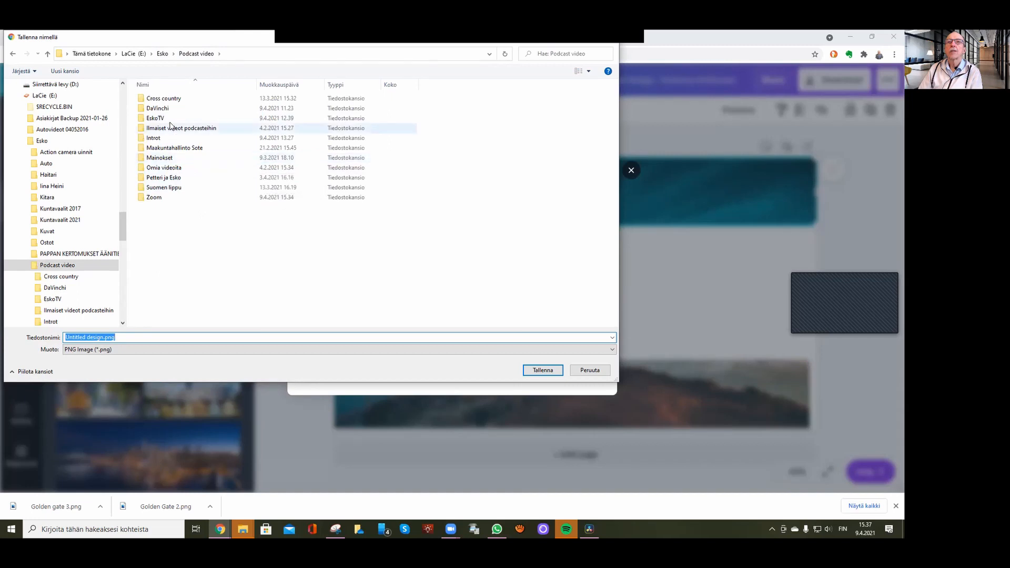
{"action": "double_click", "coordinate": [157, 109]}
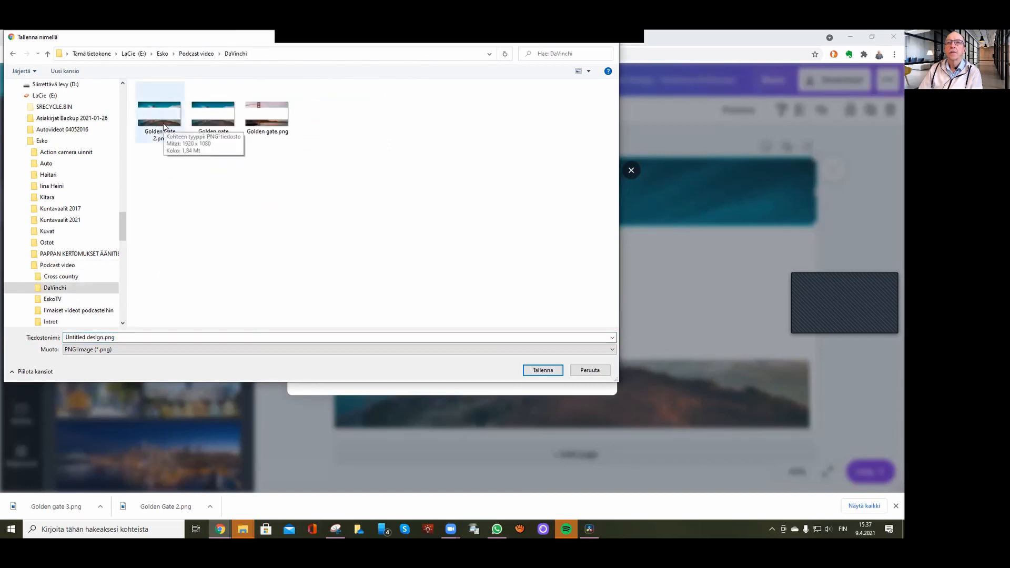
{"action": "left_click", "coordinate": [159, 107]}
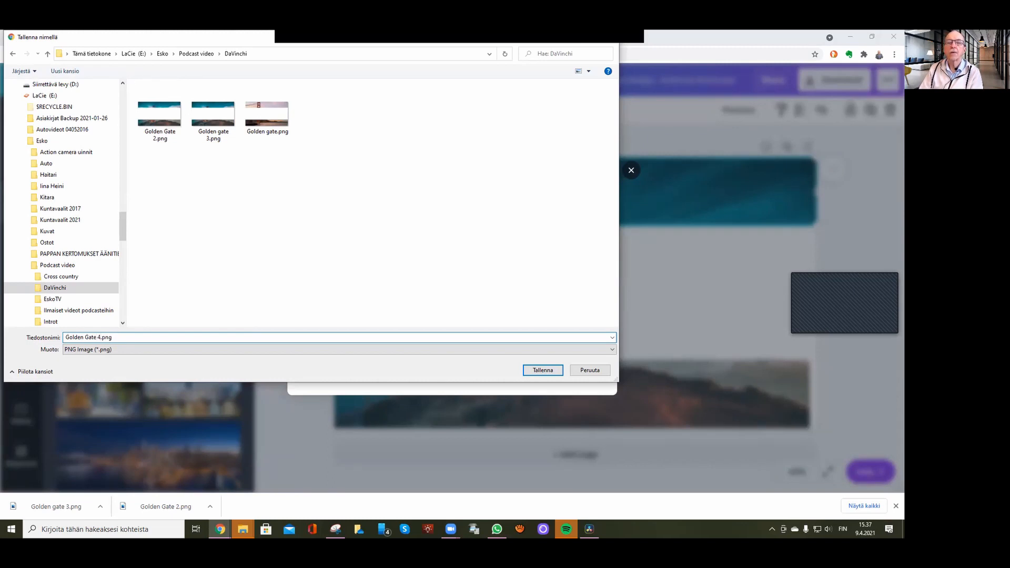
{"action": "left_click", "coordinate": [541, 369]}
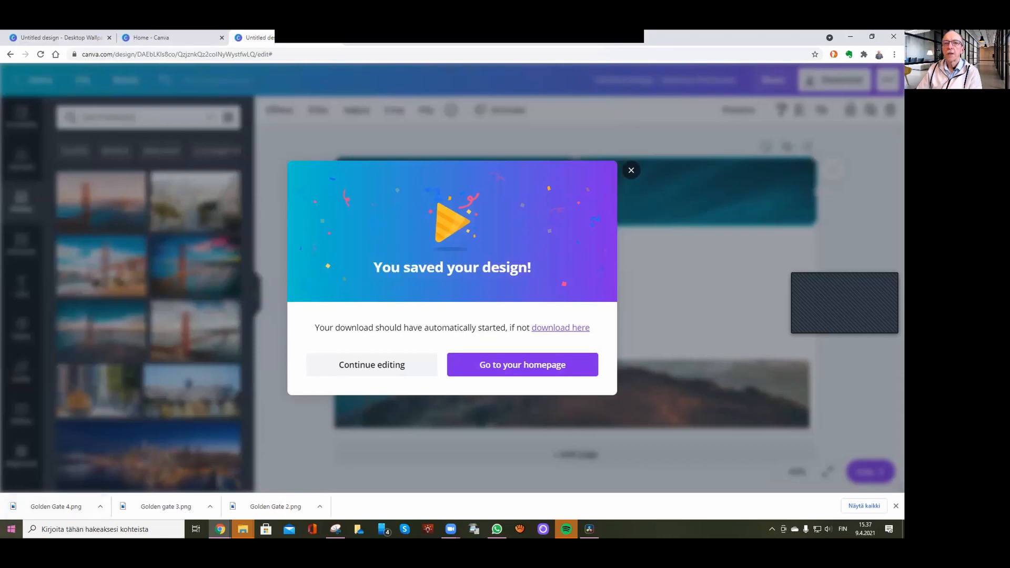
- Launch DaVinci Resolve from the Windows Start menu's app list
{"action": "left_click", "coordinate": [10, 528]}
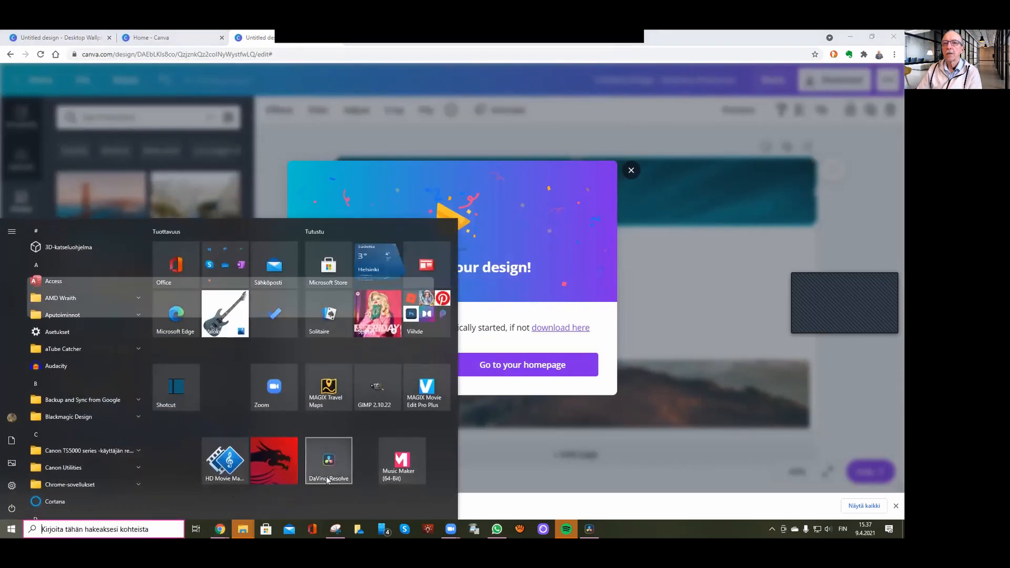
{"action": "left_click", "coordinate": [328, 458]}
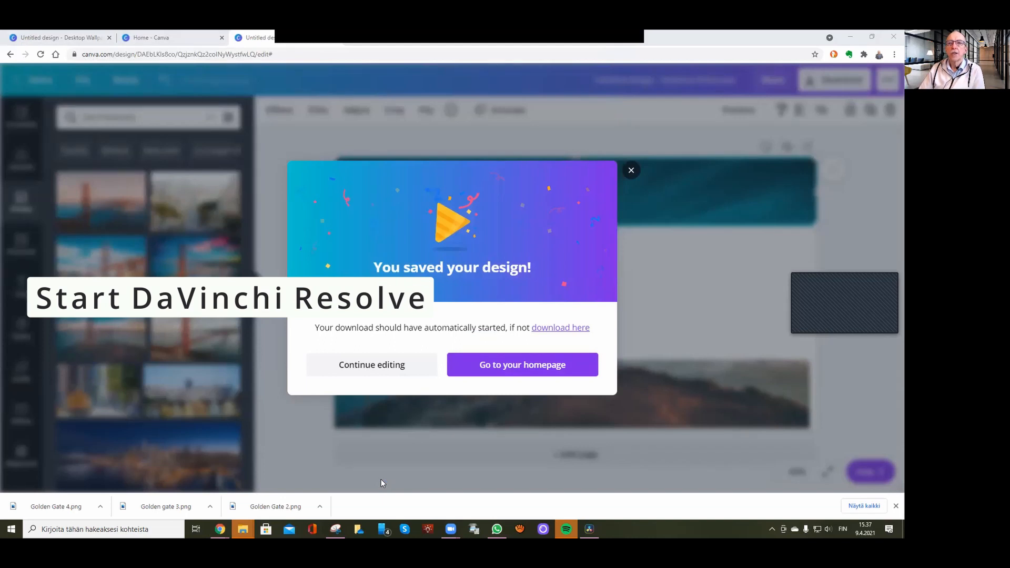
{"action": "mouse_move", "coordinate": [482, 449]}
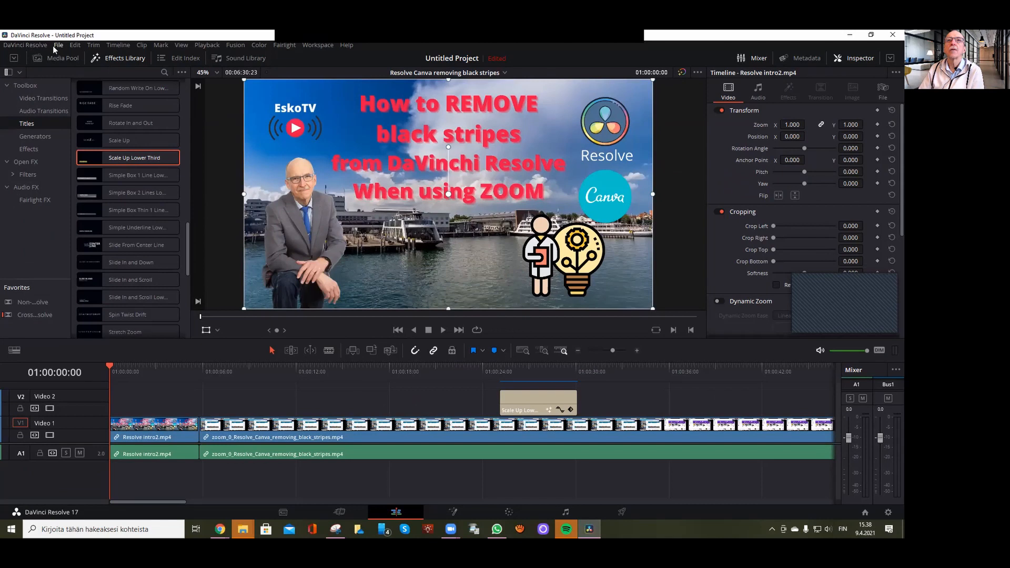
- Create an empty timeline named Timeline 3 via File > New Timeline
{"action": "left_click", "coordinate": [58, 44]}
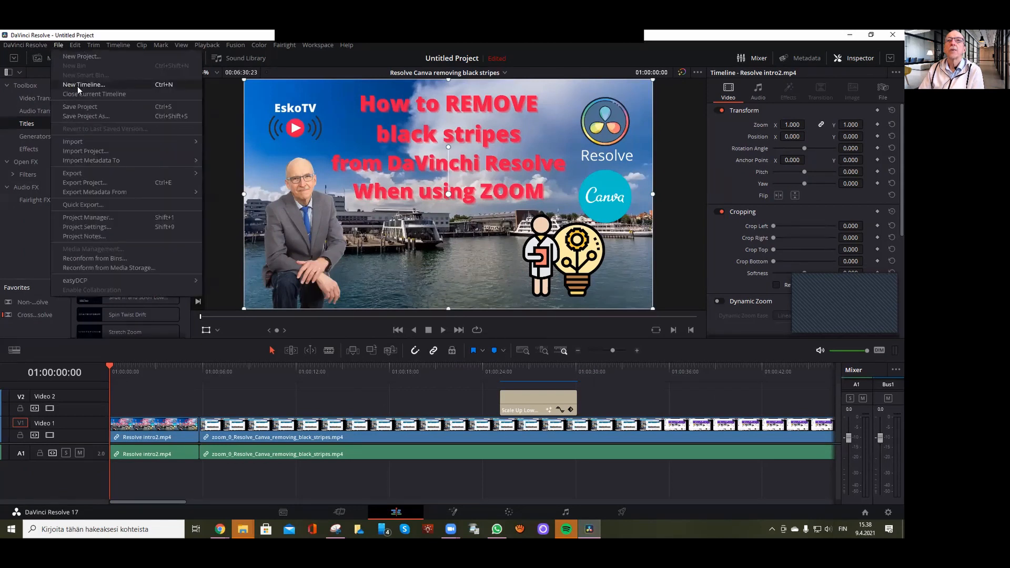
{"action": "left_click", "coordinate": [82, 85]}
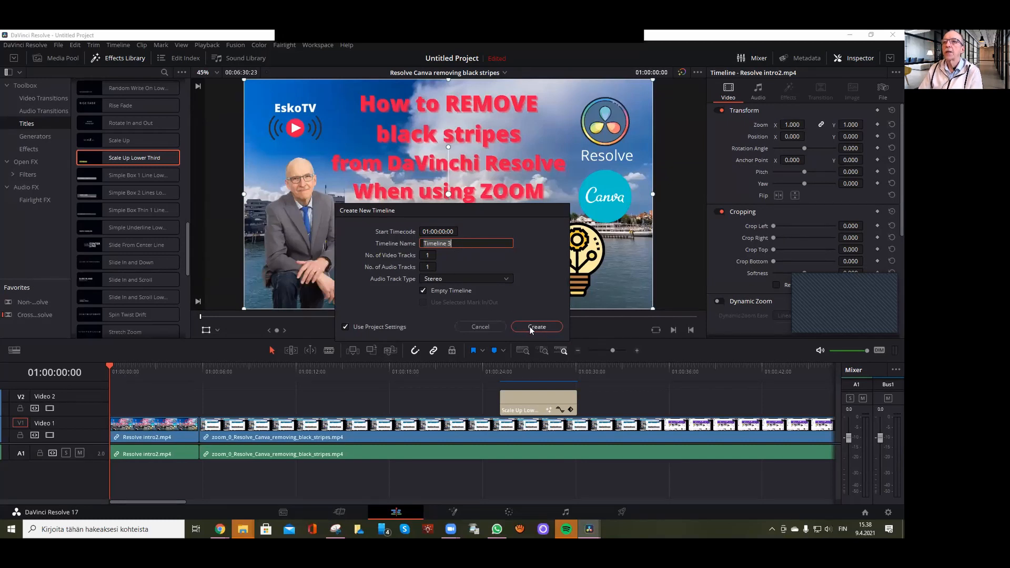
{"action": "left_click", "coordinate": [535, 326]}
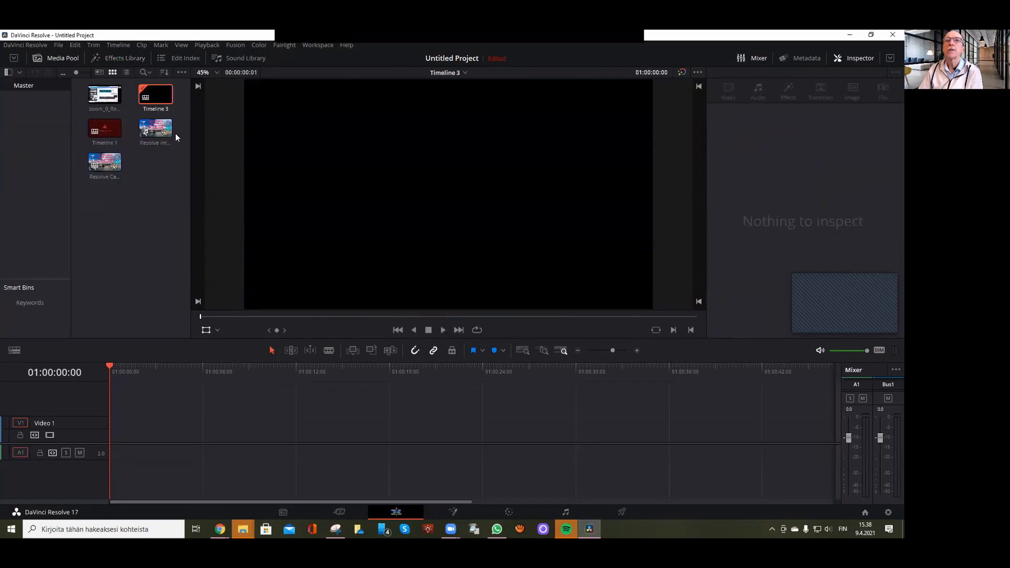
{"action": "left_click", "coordinate": [104, 162]}
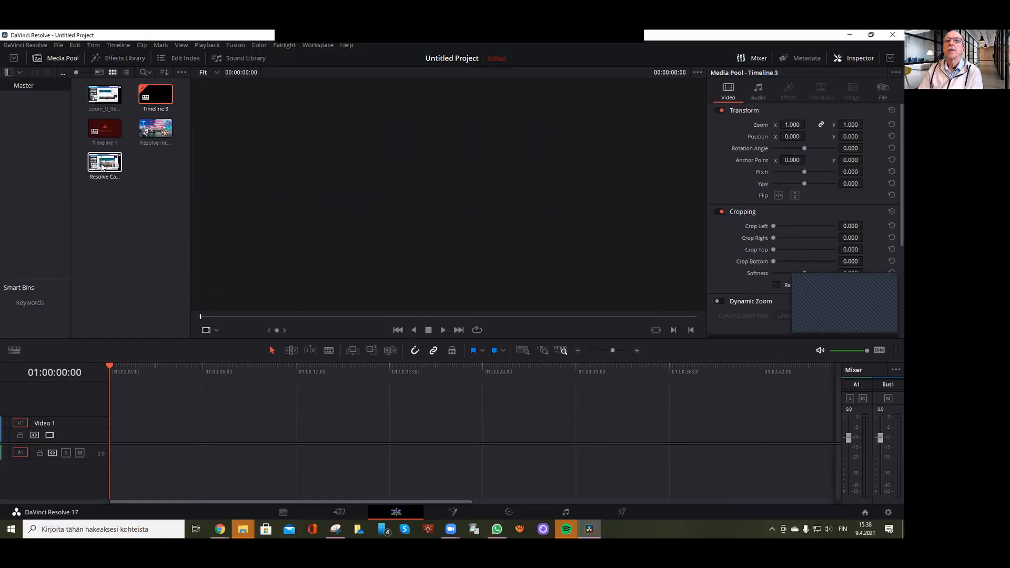
{"action": "left_click", "coordinate": [104, 94]}
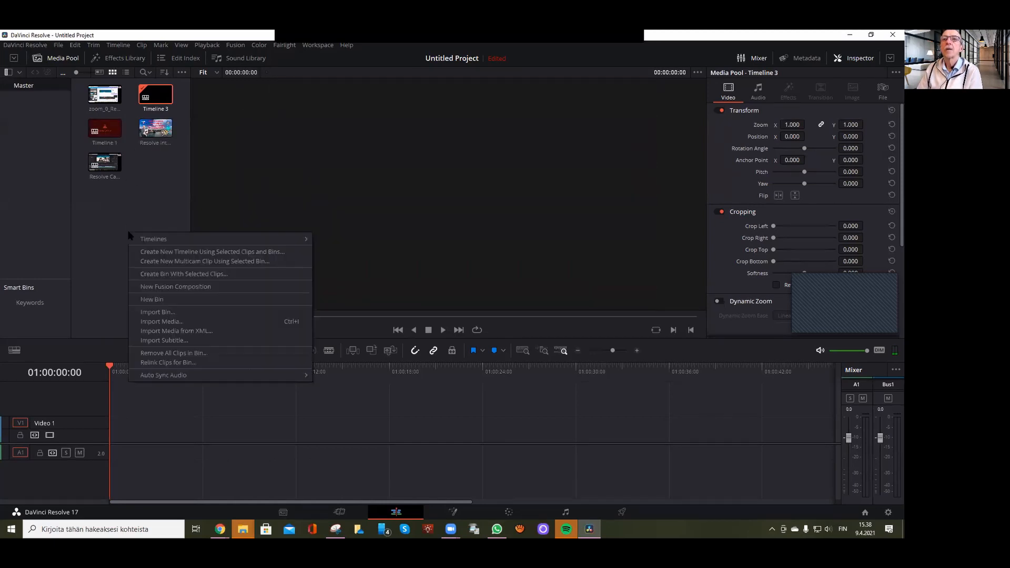
{"action": "mouse_move", "coordinate": [162, 322]}
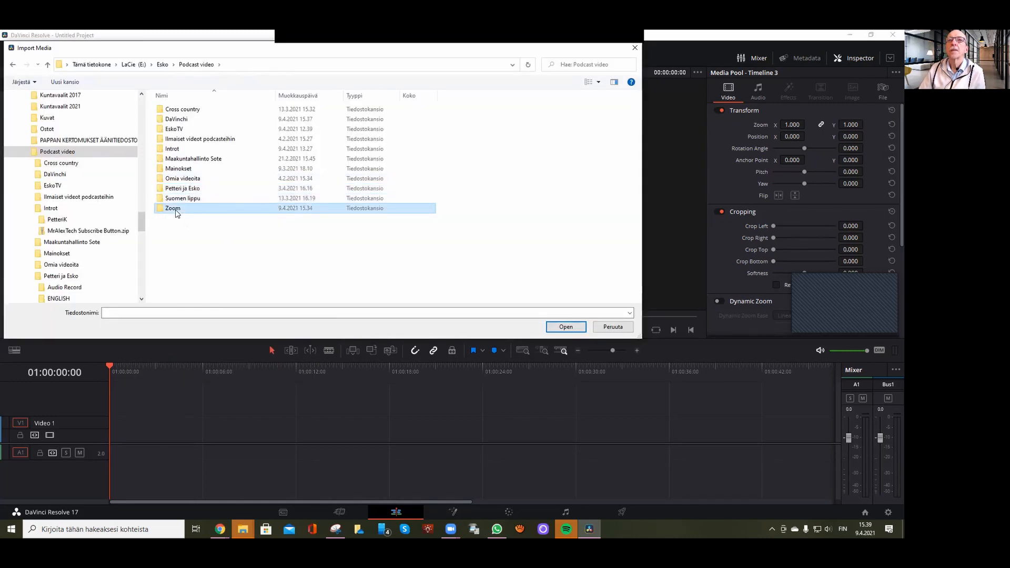
- Import zoom_0.mp4 from the April 9 Zoom meeting folder into the media pool
{"action": "double_click", "coordinate": [173, 207]}
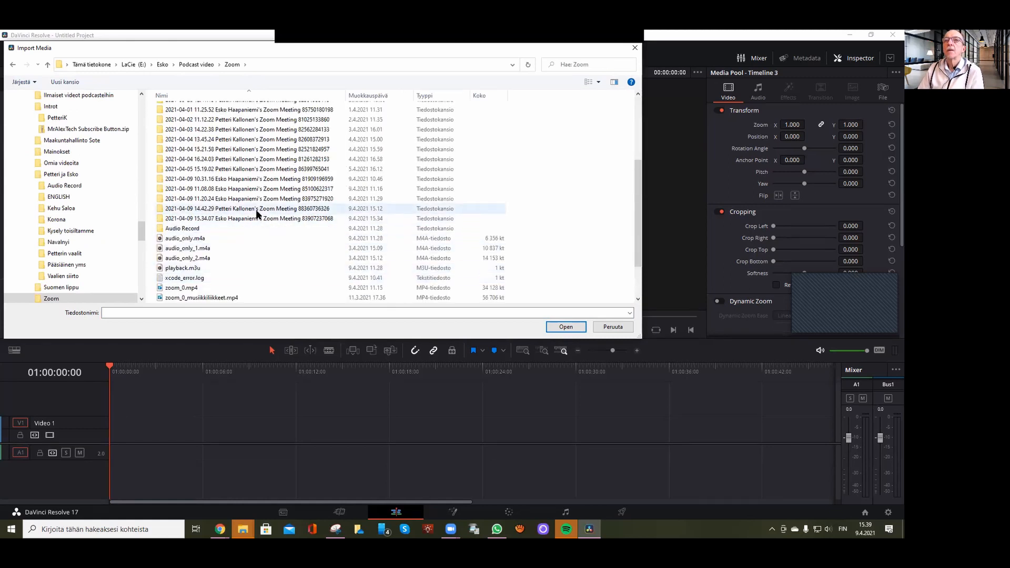
{"action": "double_click", "coordinate": [249, 209]}
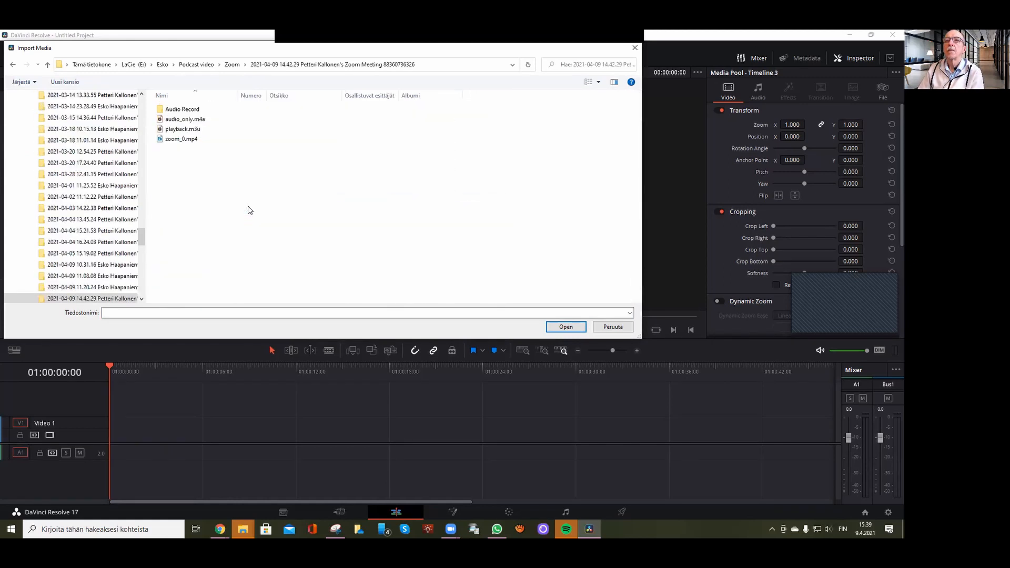
{"action": "left_click", "coordinate": [181, 138]}
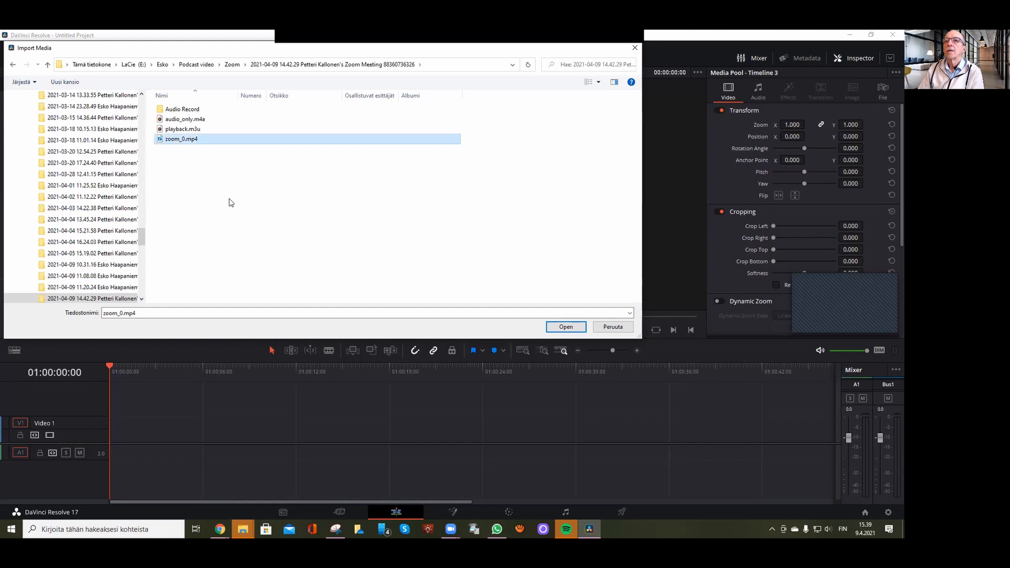
{"action": "left_click", "coordinate": [565, 326]}
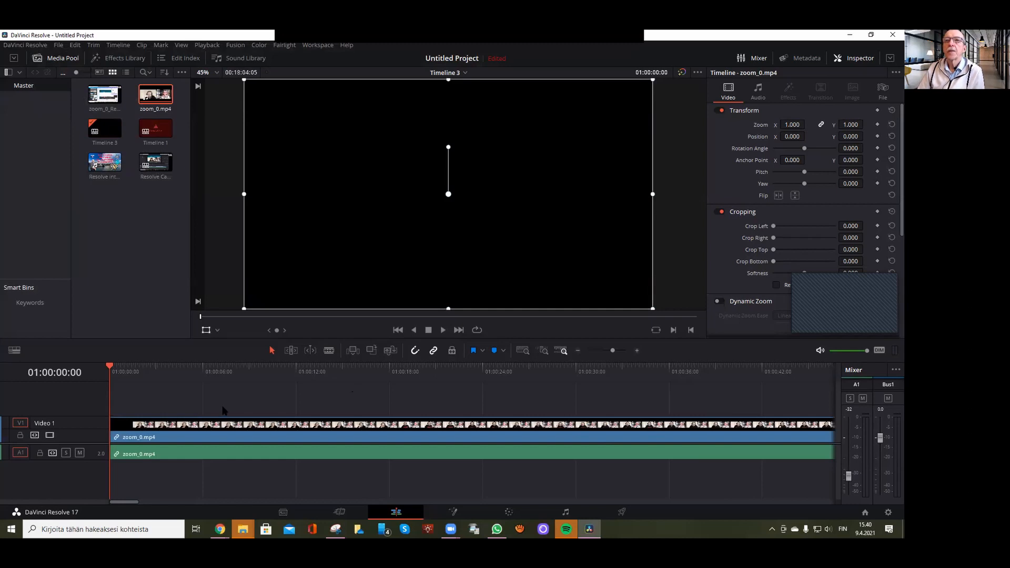
- Play back the Zoom recording in the viewer, then stop playback
{"action": "left_click", "coordinate": [442, 329]}
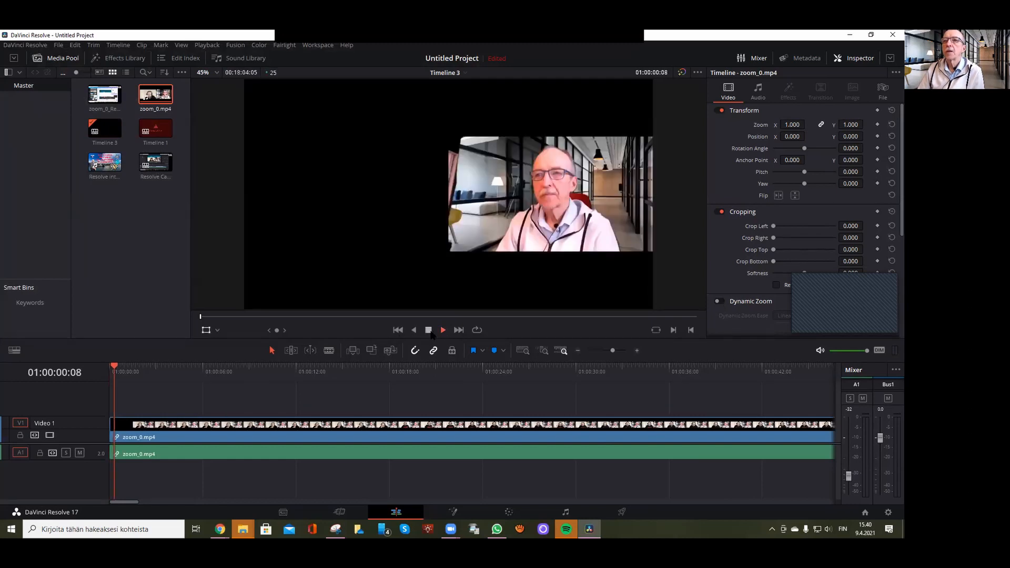
{"action": "left_click", "coordinate": [442, 329]}
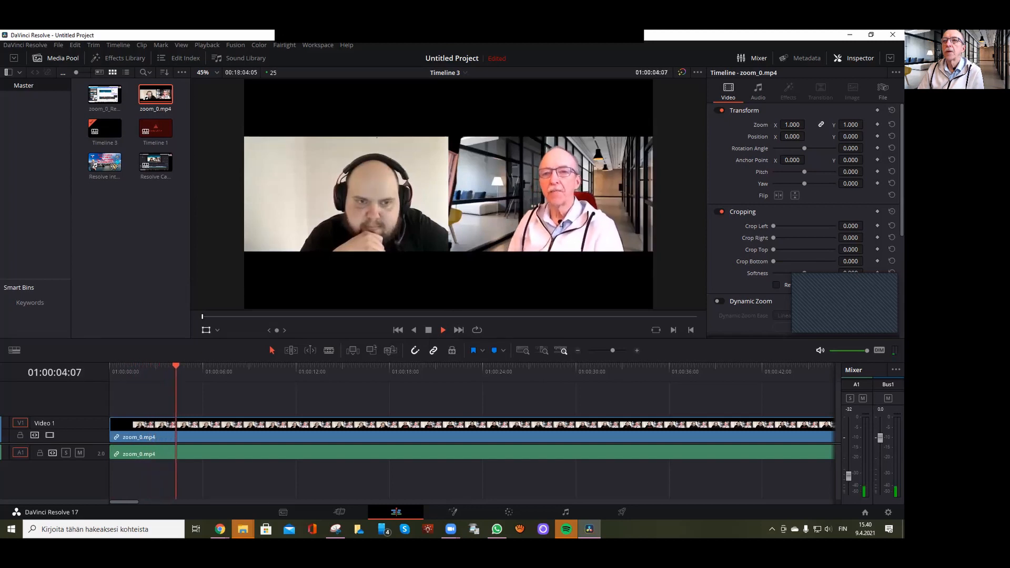
{"action": "left_click", "coordinate": [441, 329]}
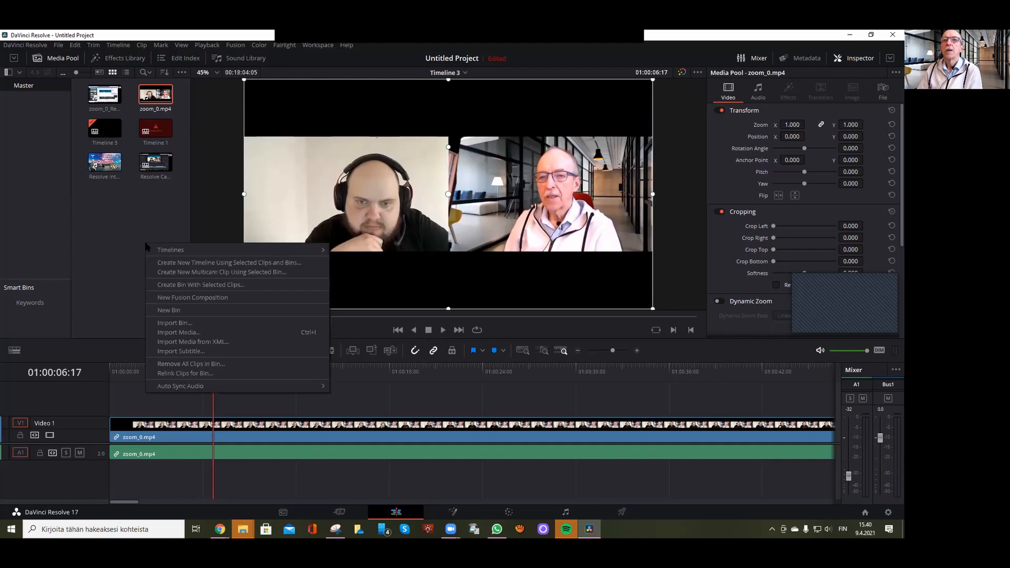
{"action": "mouse_move", "coordinate": [179, 331]}
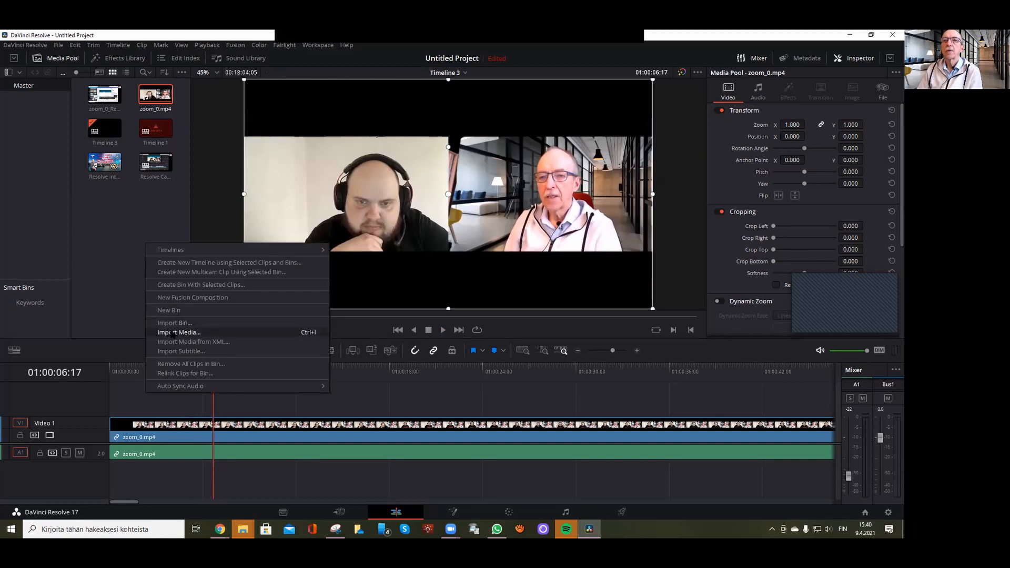
- Import Golden Gate 4.png from Esko > Podcast video > DaVinchi into the media pool
{"action": "left_click", "coordinate": [178, 332]}
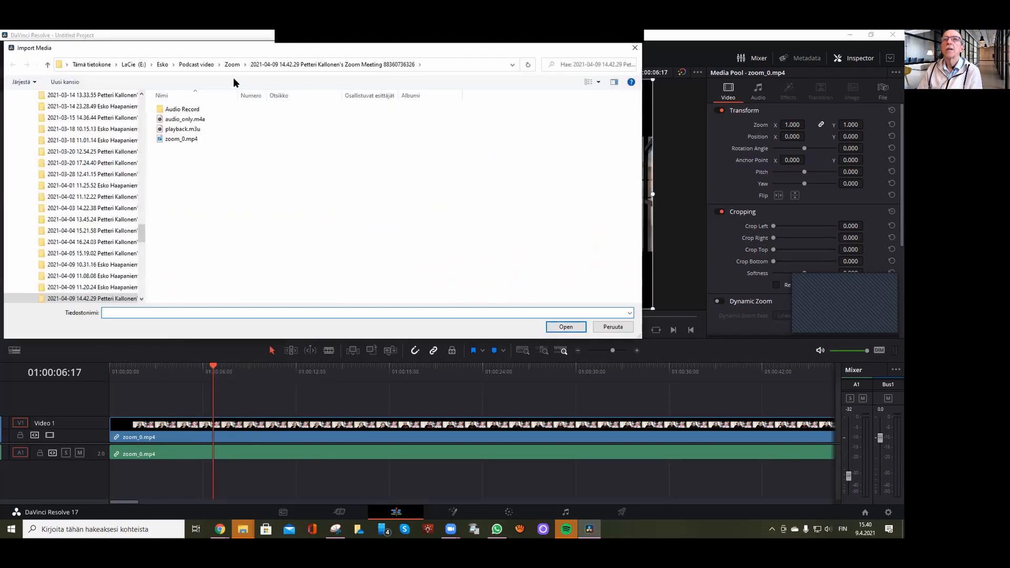
{"action": "left_click", "coordinate": [162, 64]}
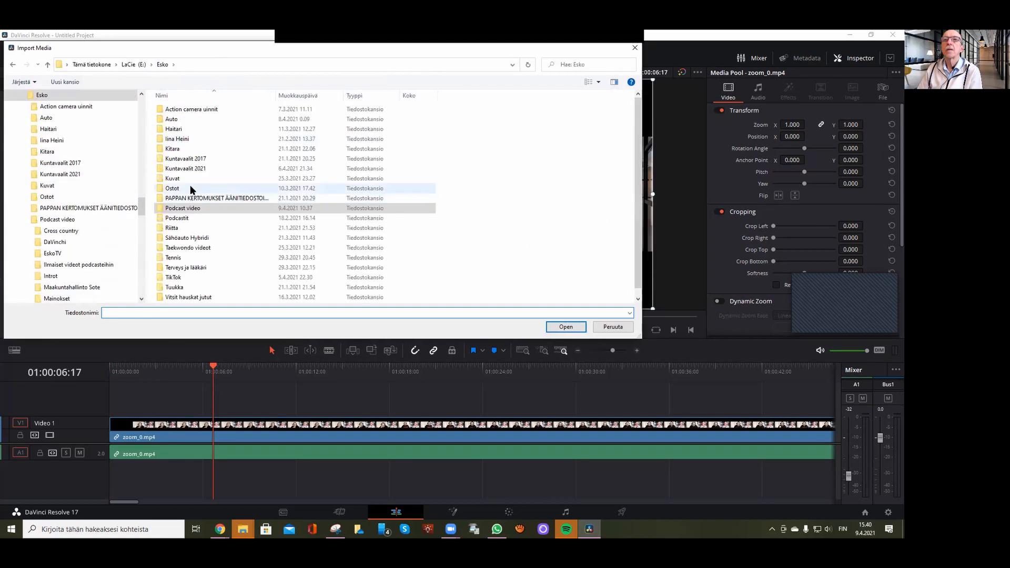
{"action": "double_click", "coordinate": [182, 207]}
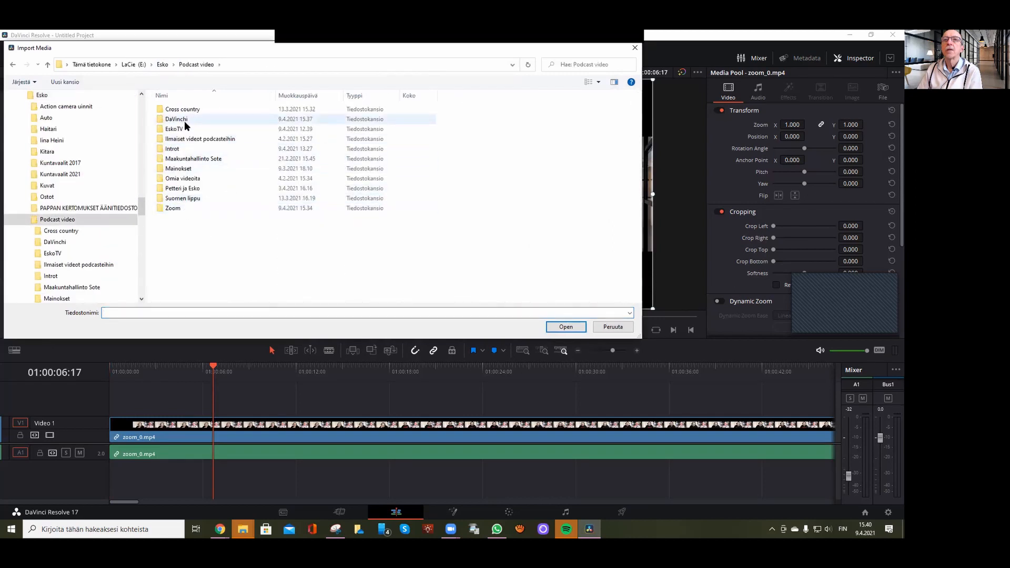
{"action": "double_click", "coordinate": [176, 119]}
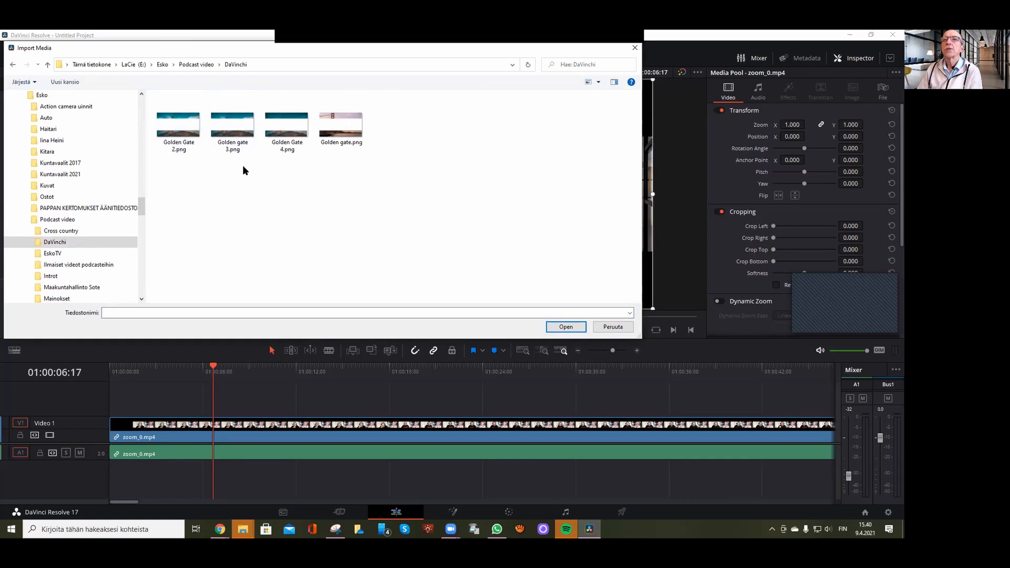
{"action": "left_click", "coordinate": [286, 122]}
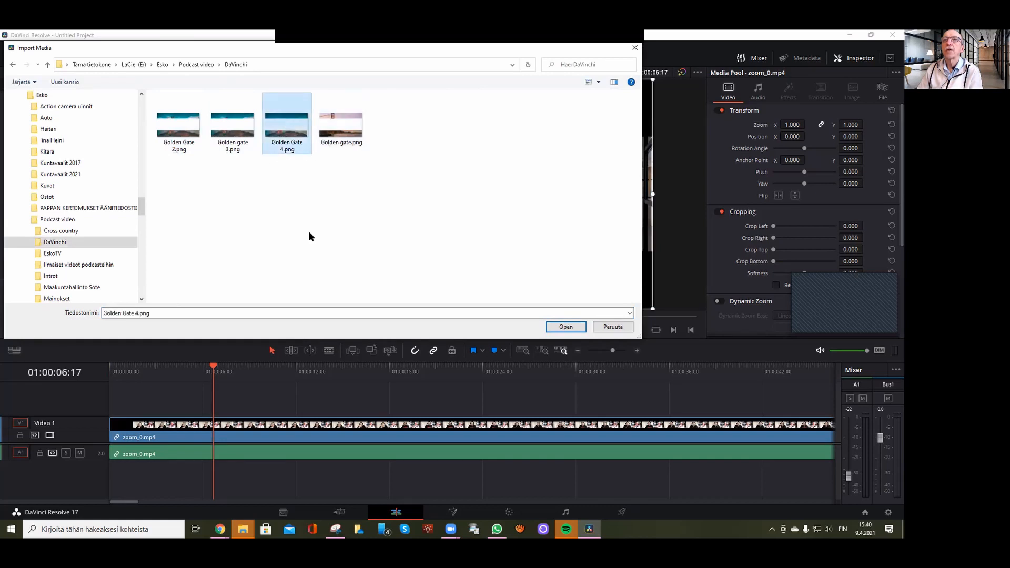
{"action": "left_click", "coordinate": [611, 326]}
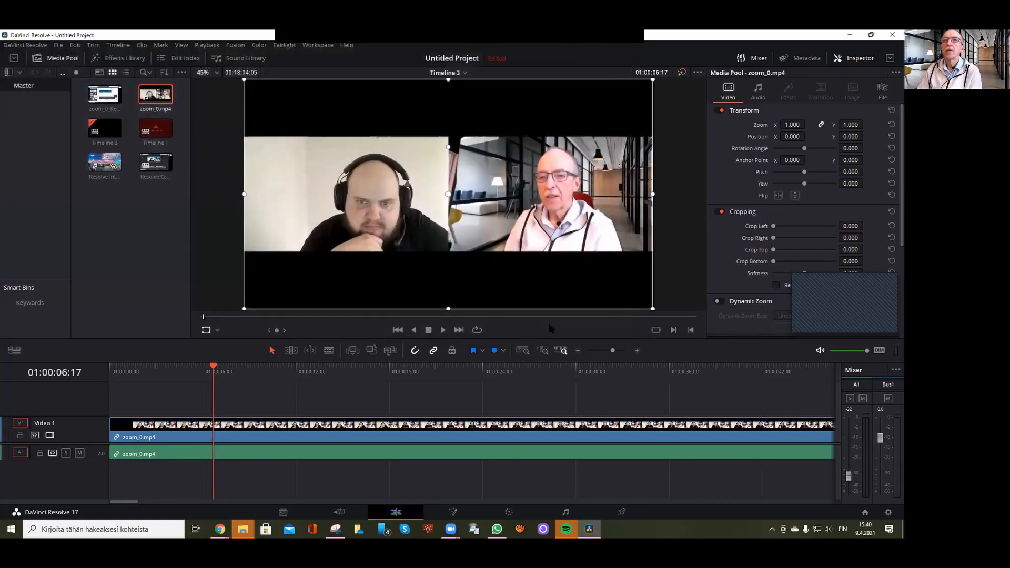
- Lay Golden Gate 4.png on Video 2, lengthen it over the black bars, and play back to verify
{"action": "left_click", "coordinate": [104, 196]}
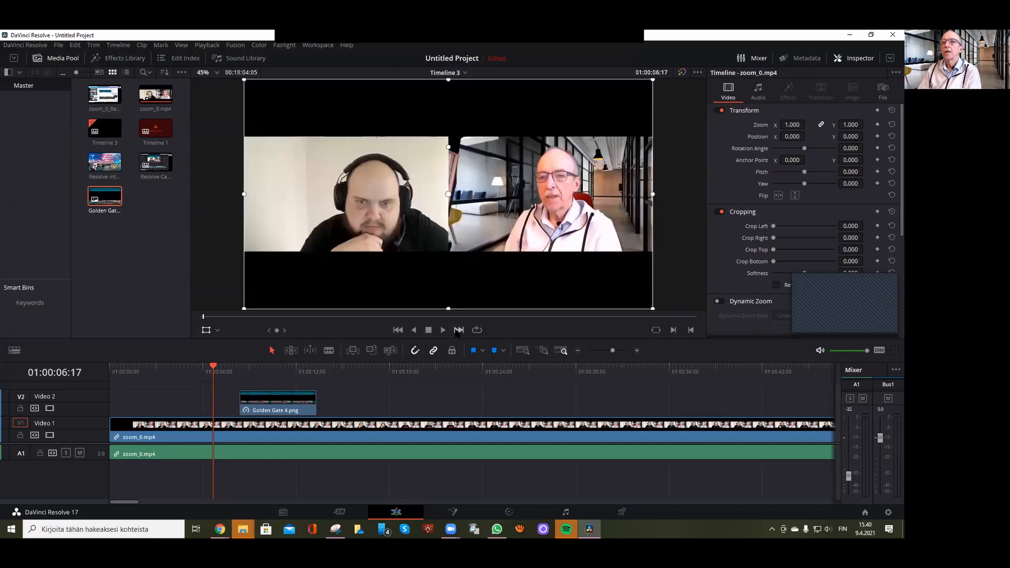
{"action": "left_click", "coordinate": [442, 329]}
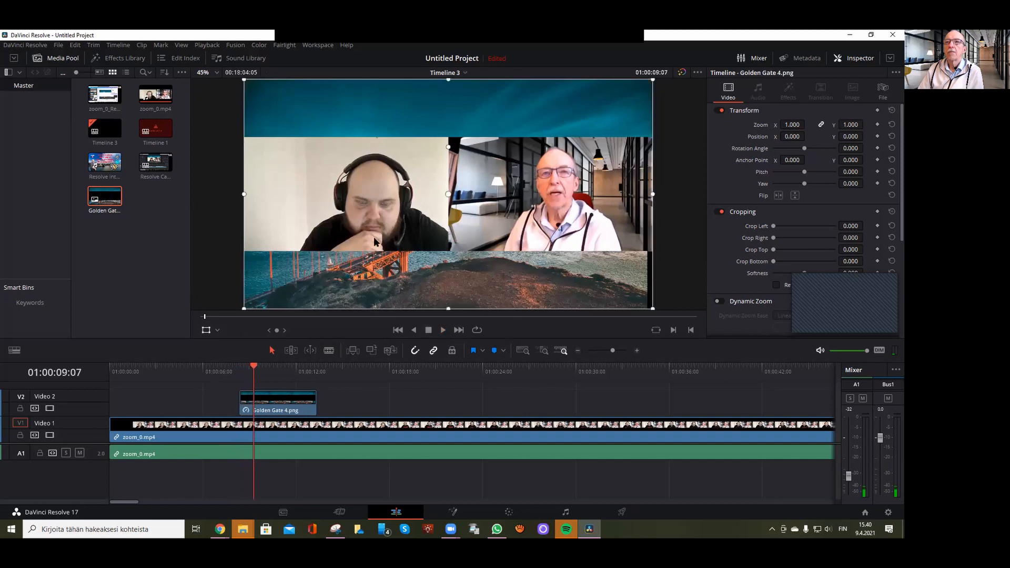
{"action": "mouse_move", "coordinate": [316, 385]}
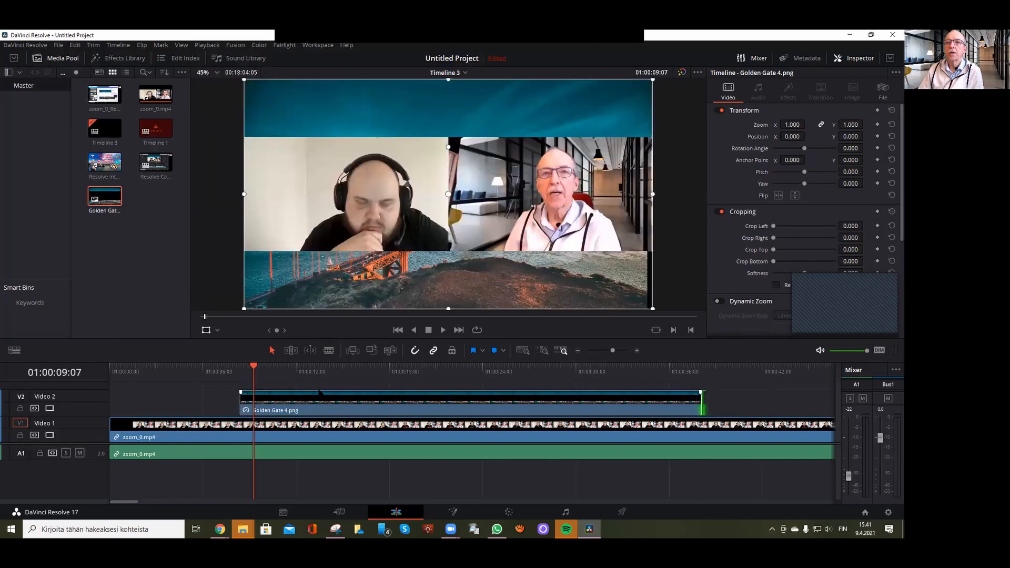
{"action": "left_click", "coordinate": [442, 330]}
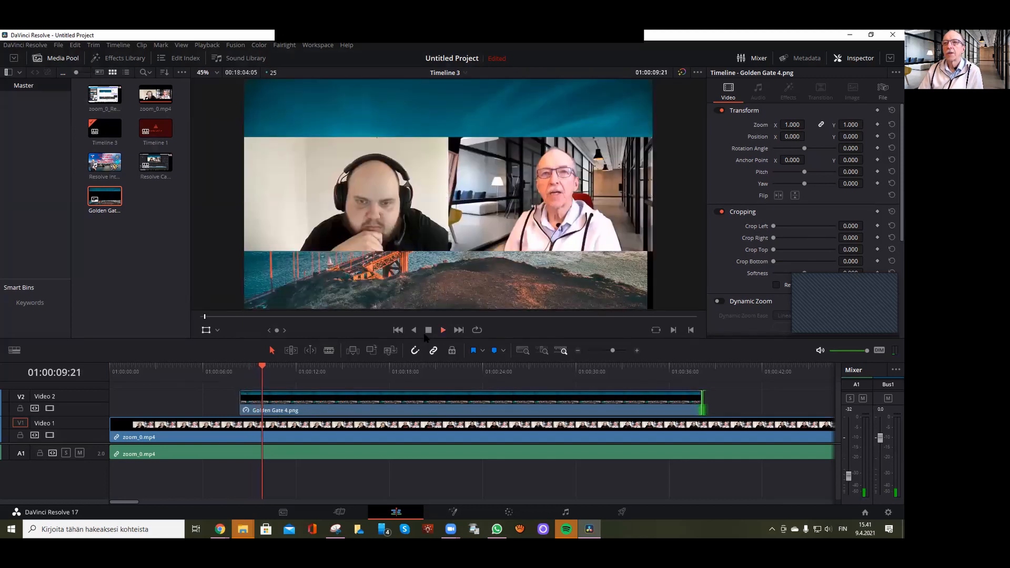
{"action": "left_click", "coordinate": [442, 329]}
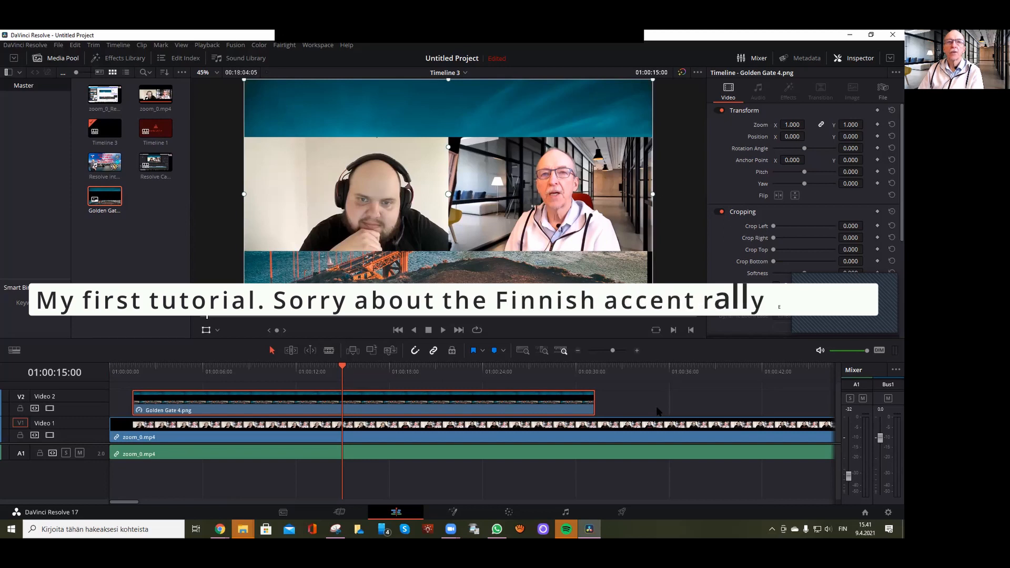
{"action": "type", "text": "English"}
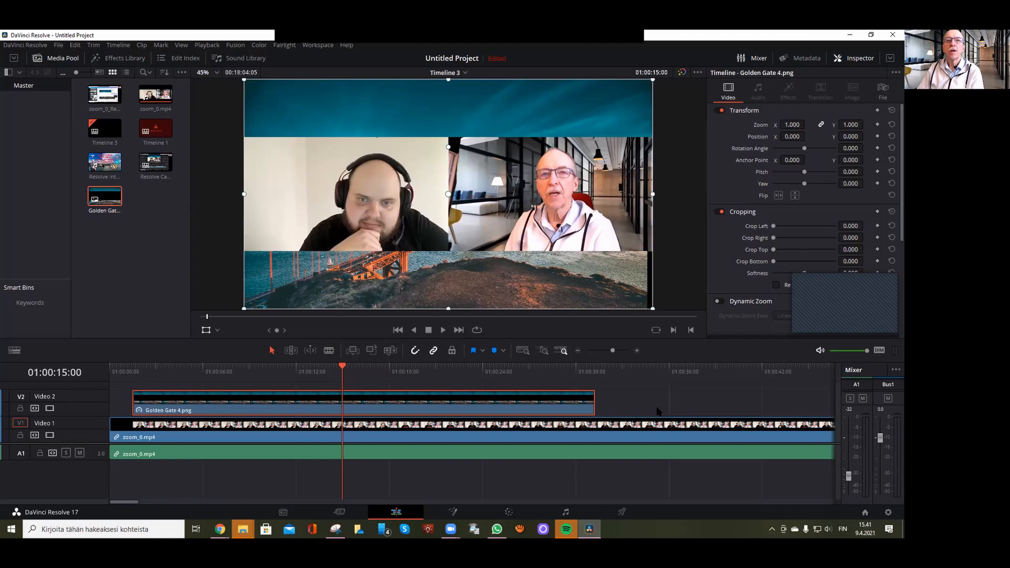
{"action": "mouse_move", "coordinate": [716, 414]}
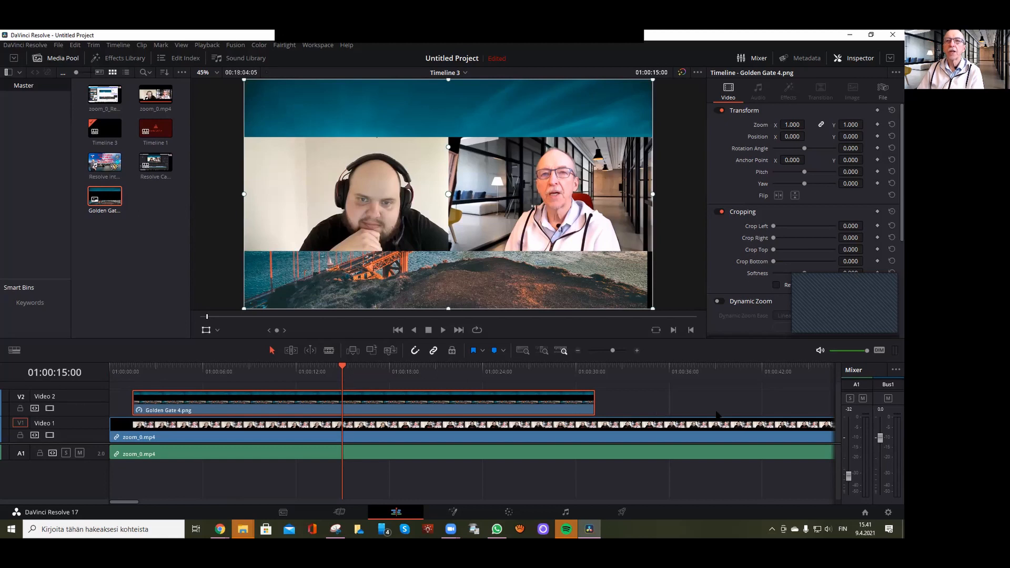